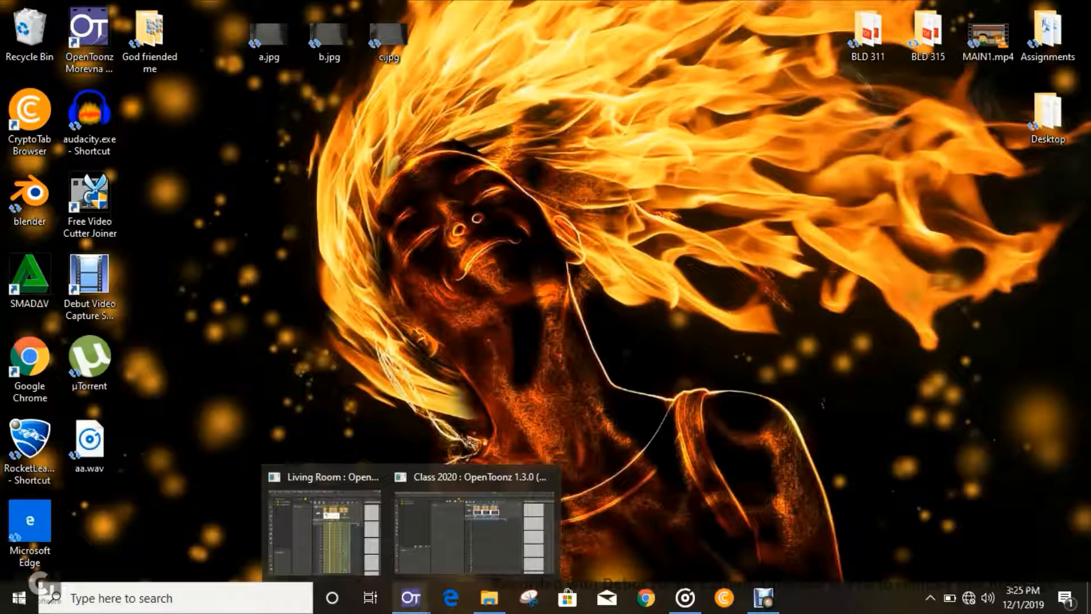
# - Bring the 'Class 2020 : OpenToonz' scene window to the front from the taskbar
pyautogui.click(472, 477)
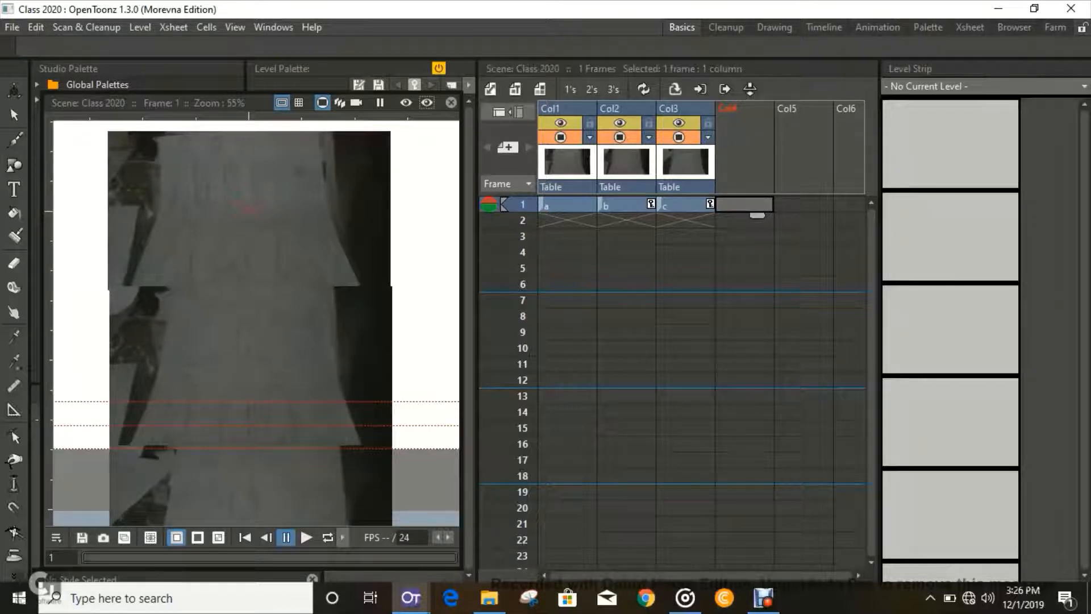
pyautogui.moveTo(13, 166)
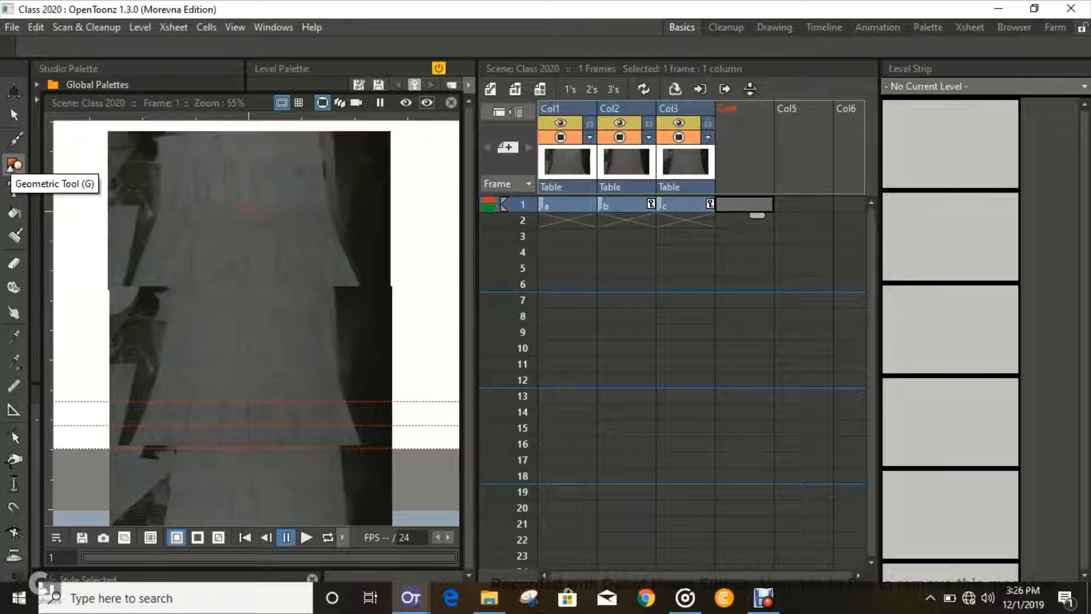
# - Activate the Geometric tool with its shape set to Polyline
pyautogui.click(14, 167)
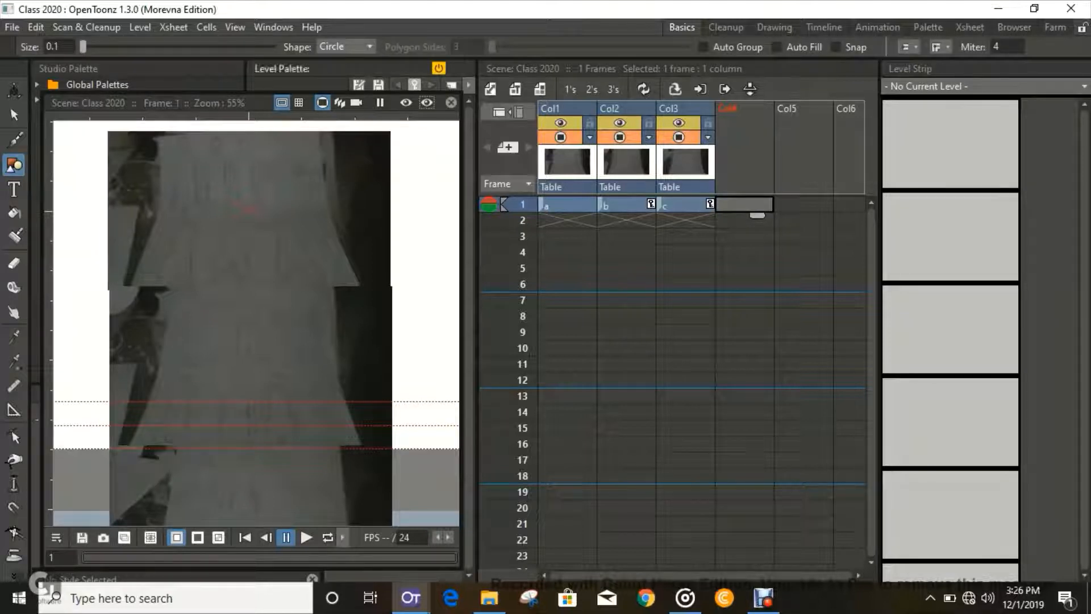
pyautogui.click(370, 47)
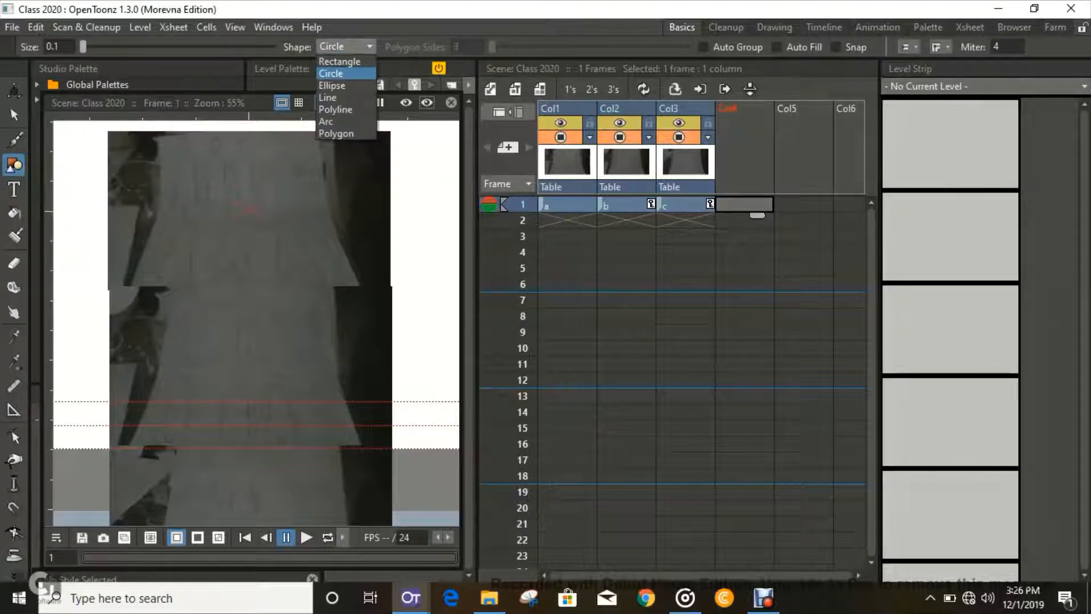
pyautogui.click(335, 109)
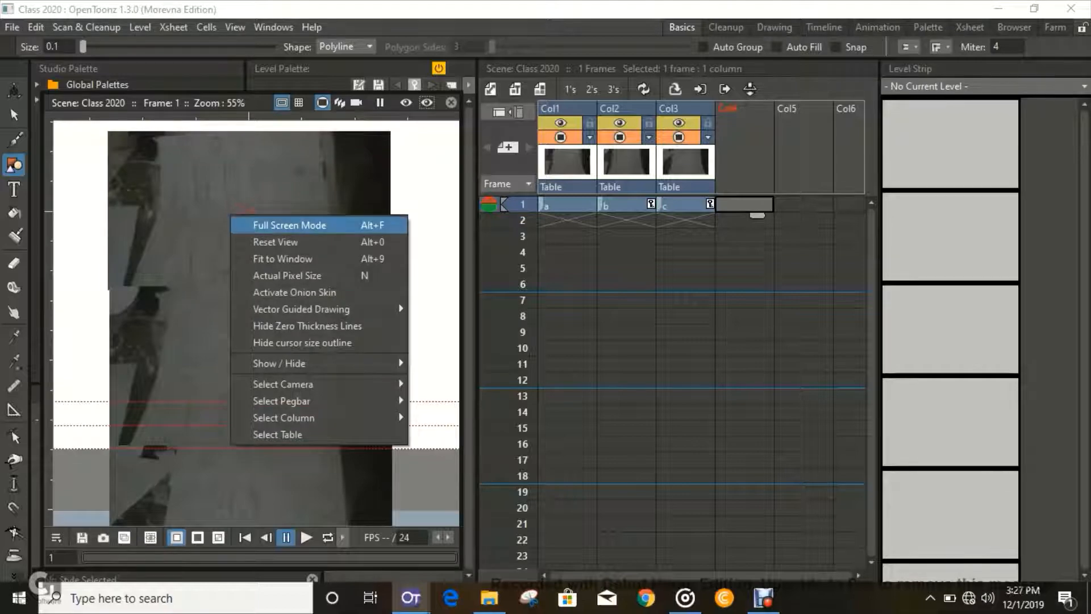
# - Go full screen and trace polyline strokes along the first figure's neck, shoulder and body
pyautogui.click(290, 224)
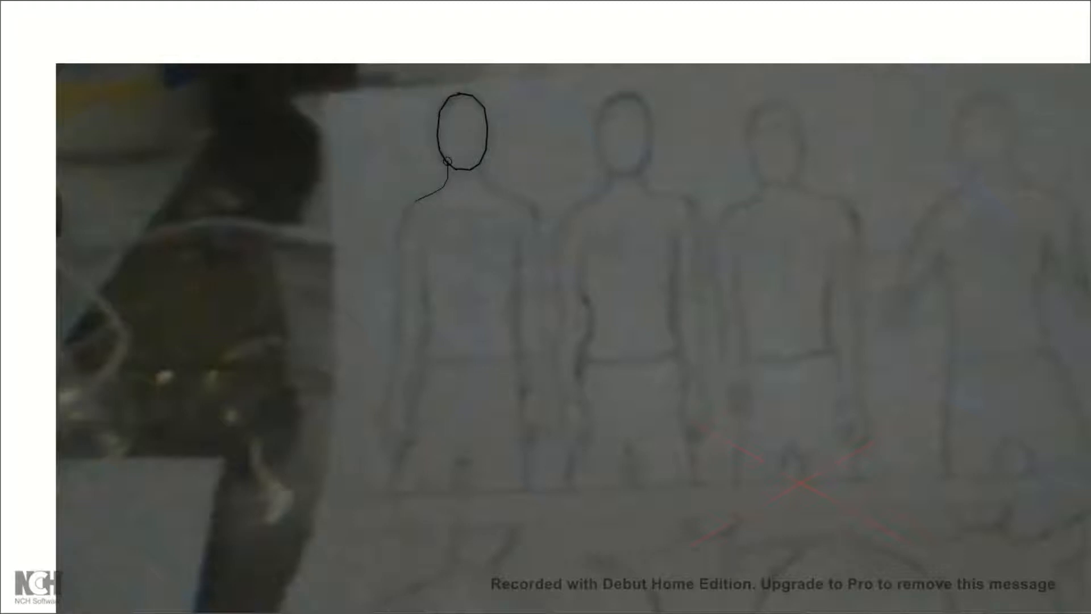
pyautogui.moveTo(446, 181); pyautogui.dragTo(389, 449)
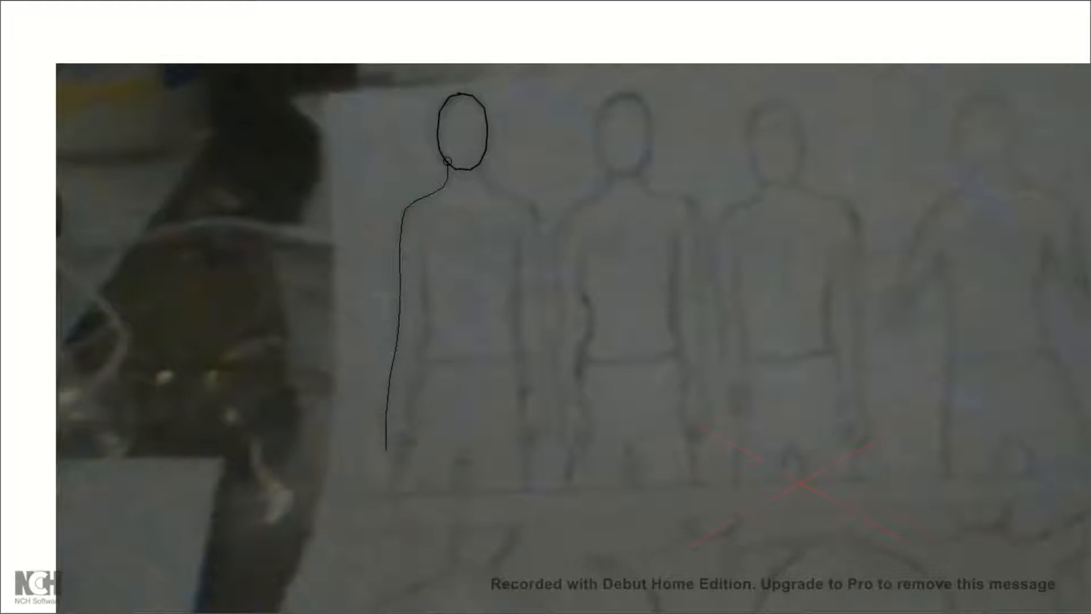
pyautogui.moveTo(386, 410); pyautogui.dragTo(407, 459)
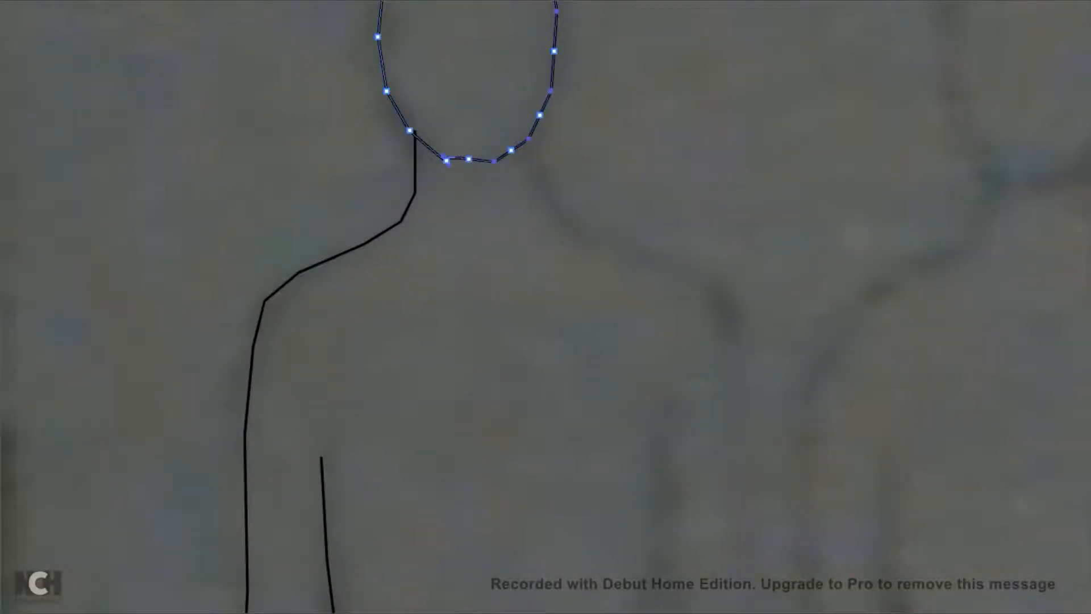
# - Adjust control points on the head polyline to reshape the chin curve
pyautogui.click(467, 162)
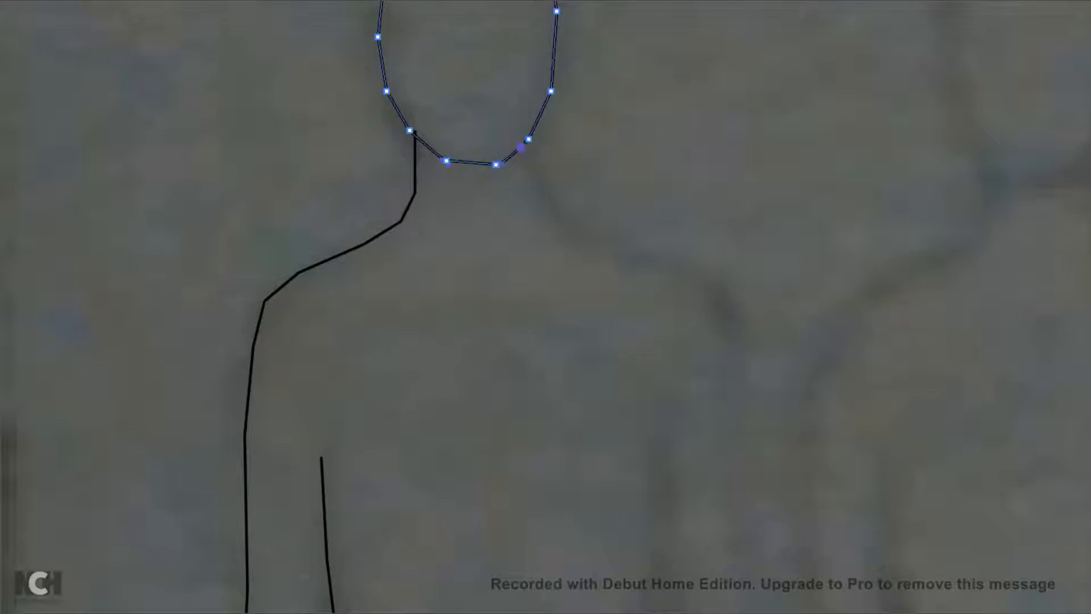
pyautogui.click(494, 165)
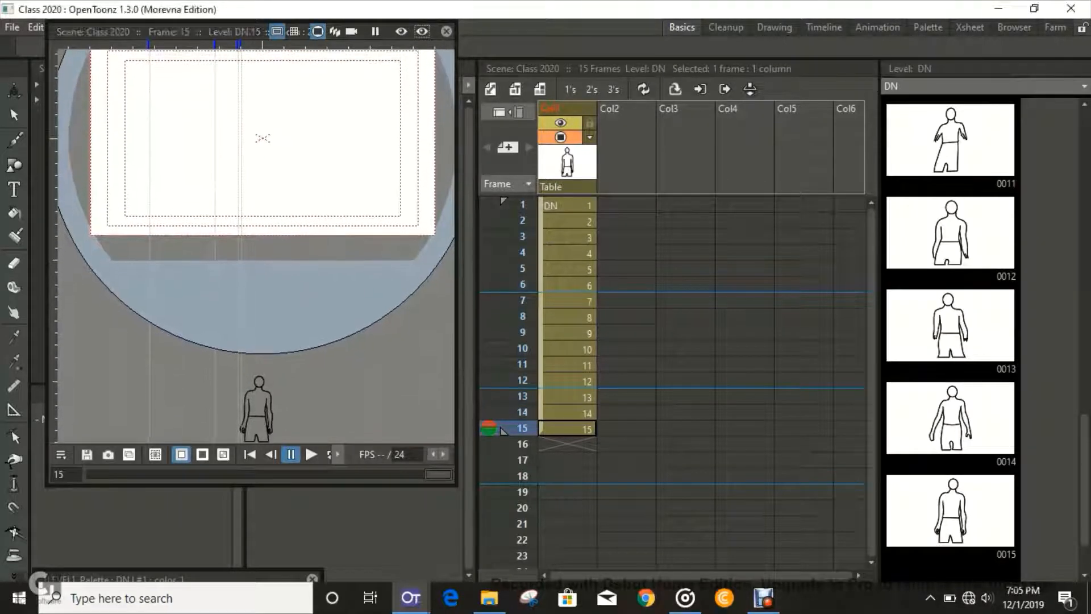
# - Step through the DN column back to frame 2 with frame 1 ghosted via onion skin
pyautogui.click(550, 205)
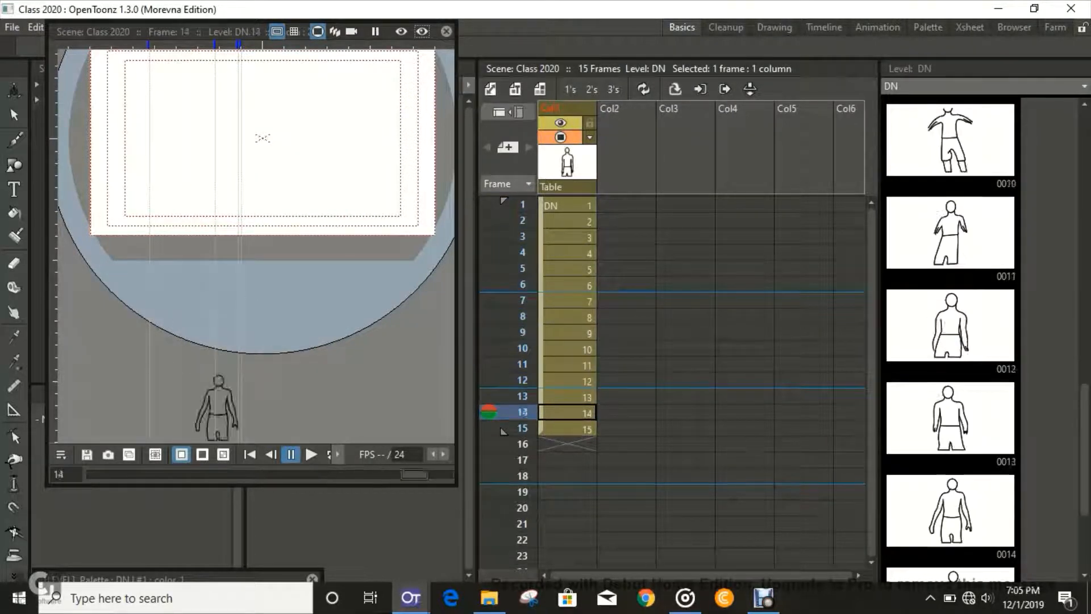
pyautogui.click(567, 396)
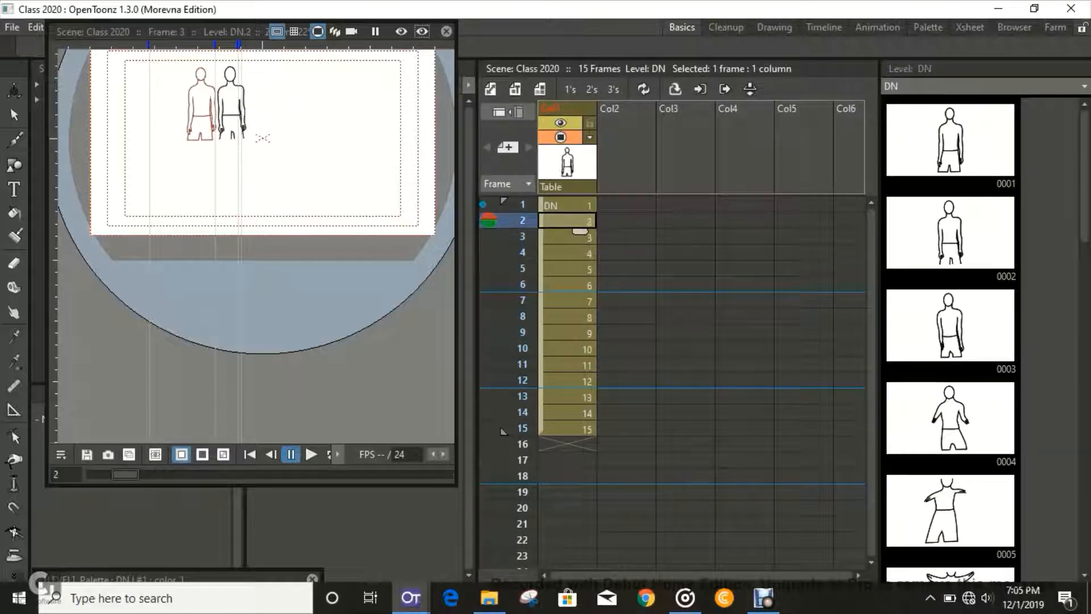
pyautogui.click(567, 236)
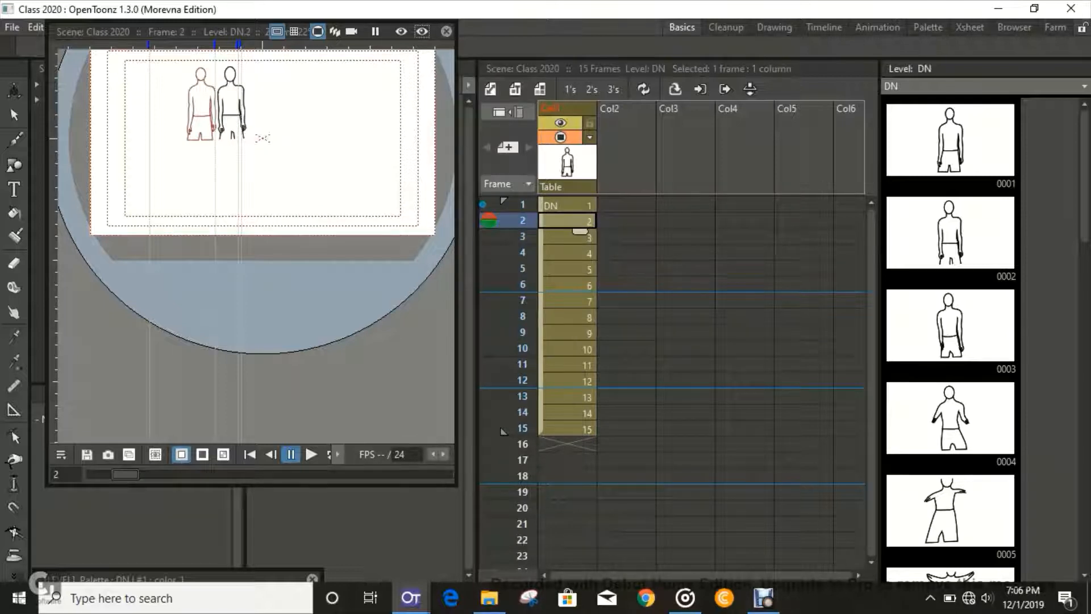
pyautogui.click(947, 234)
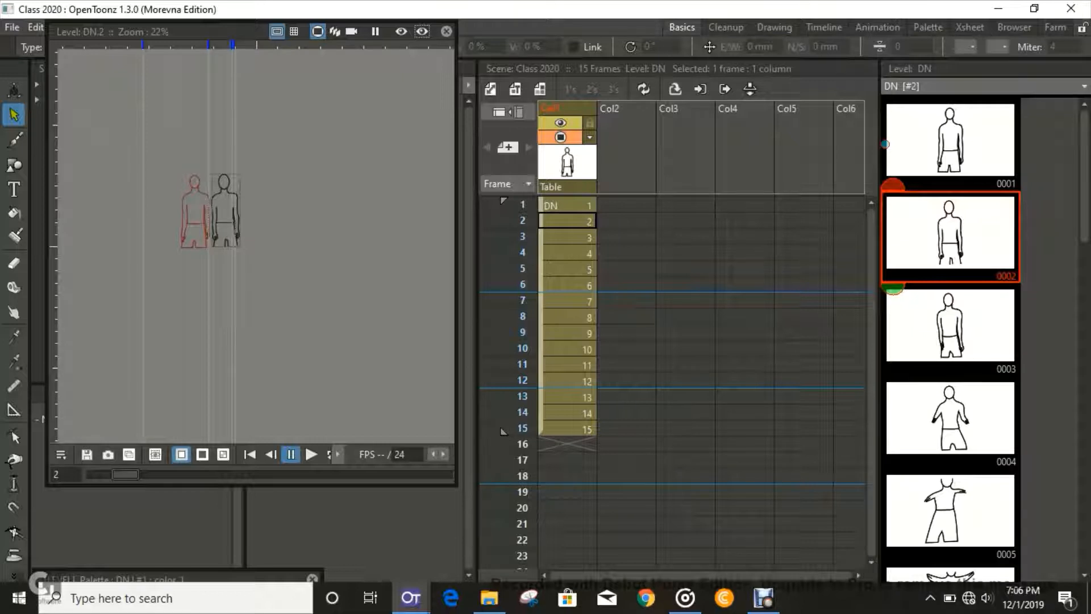
# - Move the figures in frames 3, 4 and 5 onto the first pose, tilting frame 4 slightly
pyautogui.click(225, 209)
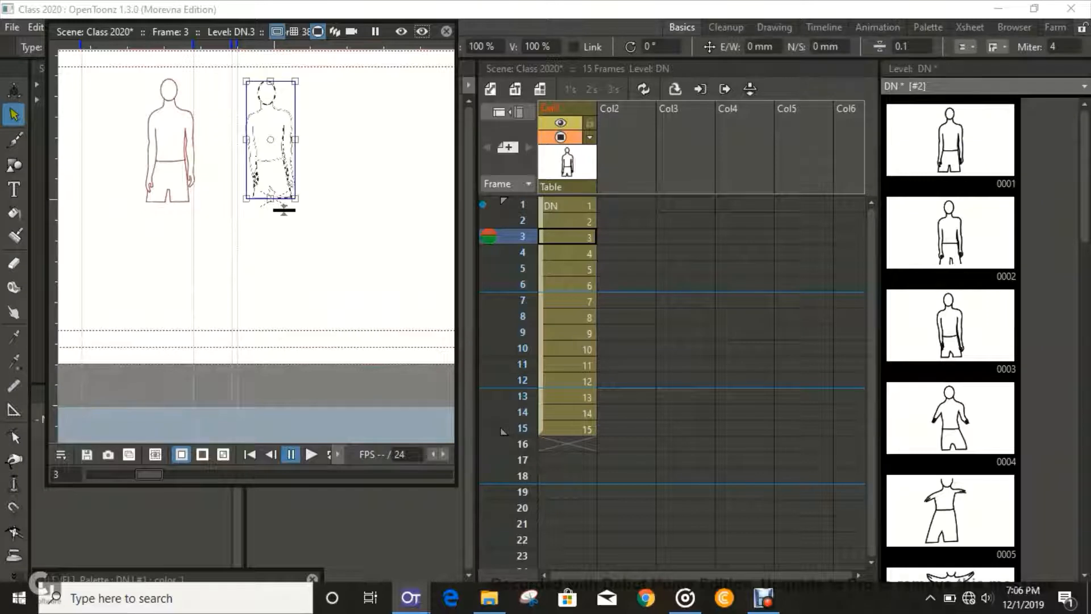
pyautogui.moveTo(270, 139); pyautogui.dragTo(169, 144)
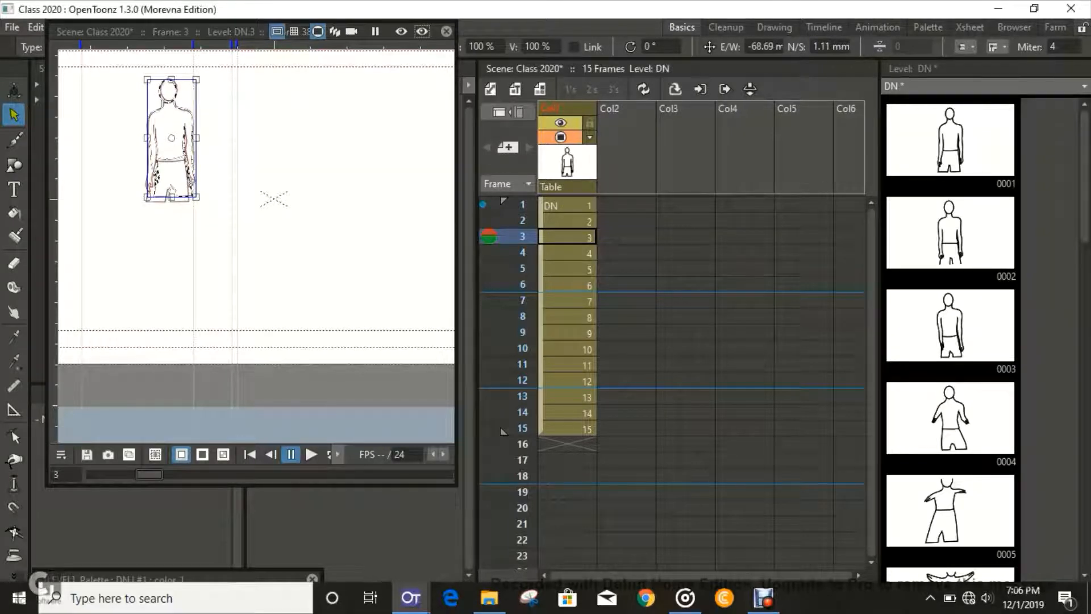
pyautogui.click(567, 252)
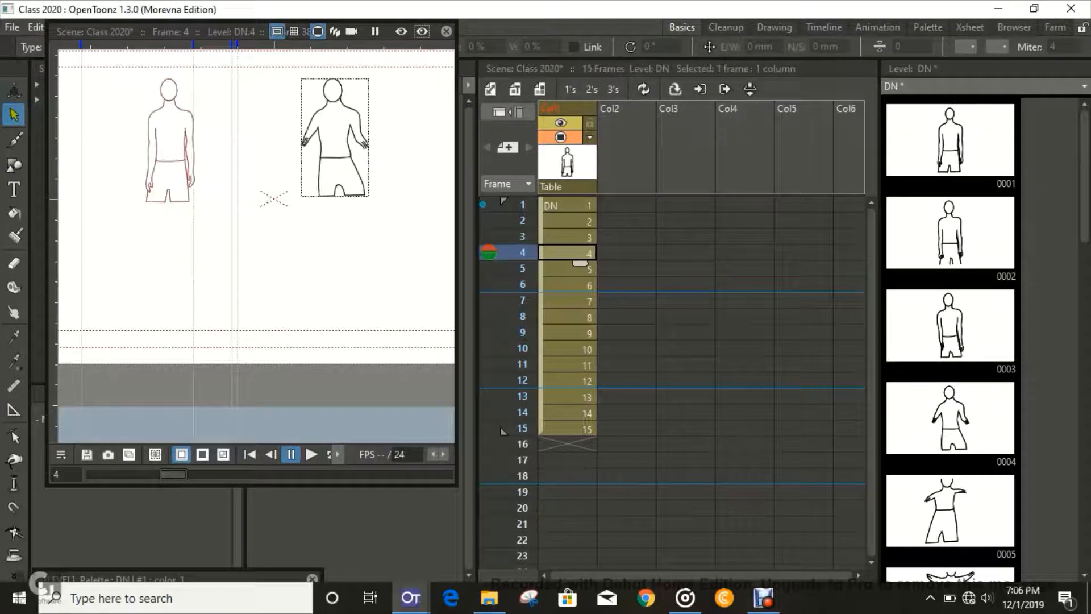
pyautogui.moveTo(334, 135); pyautogui.dragTo(213, 150)
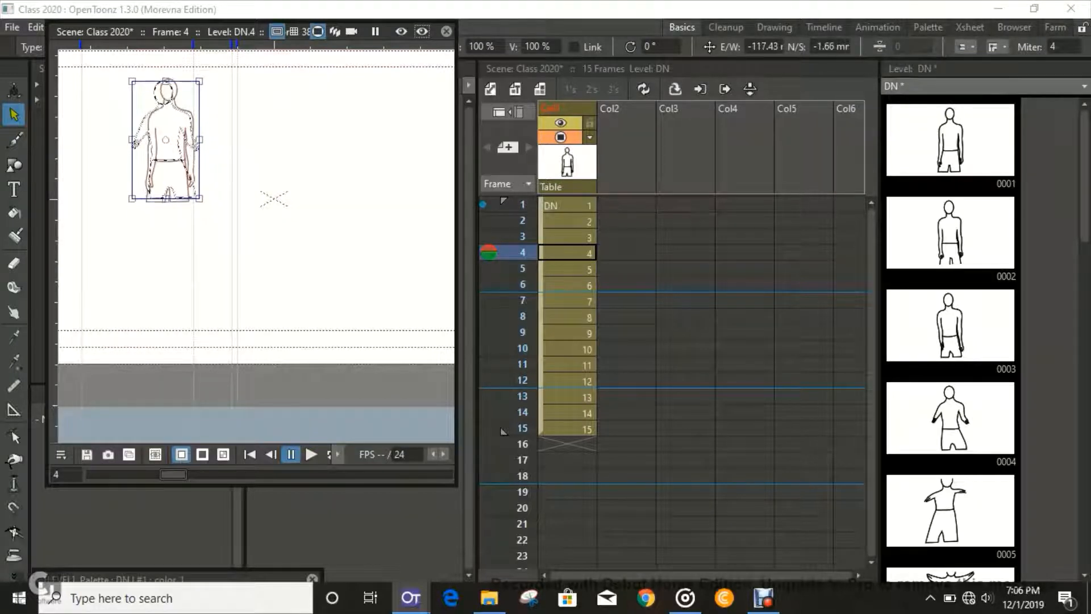
pyautogui.moveTo(165, 139); pyautogui.dragTo(163, 141)
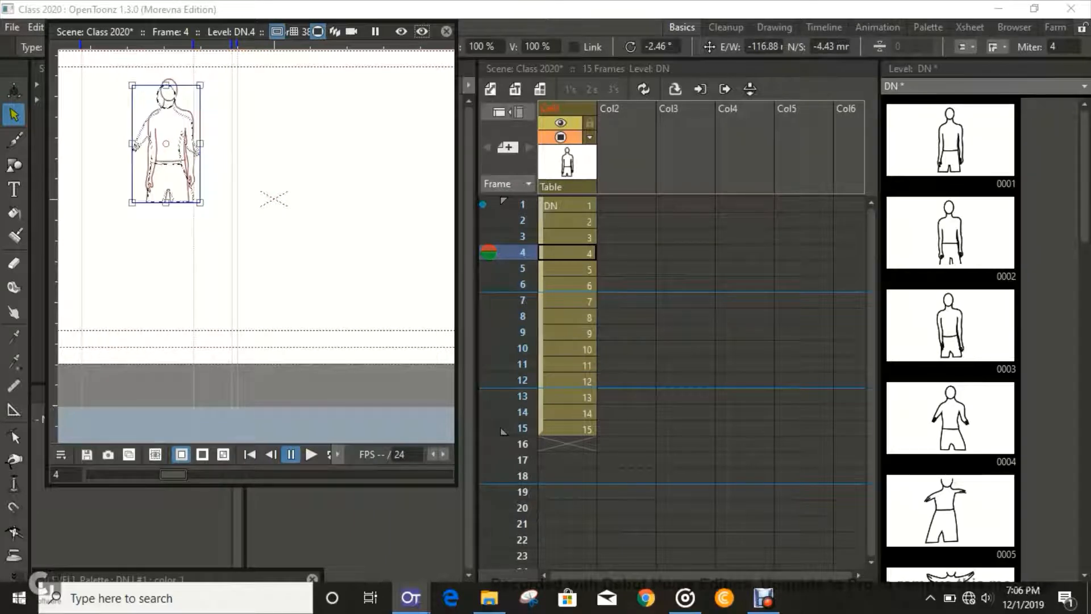
pyautogui.click(586, 268)
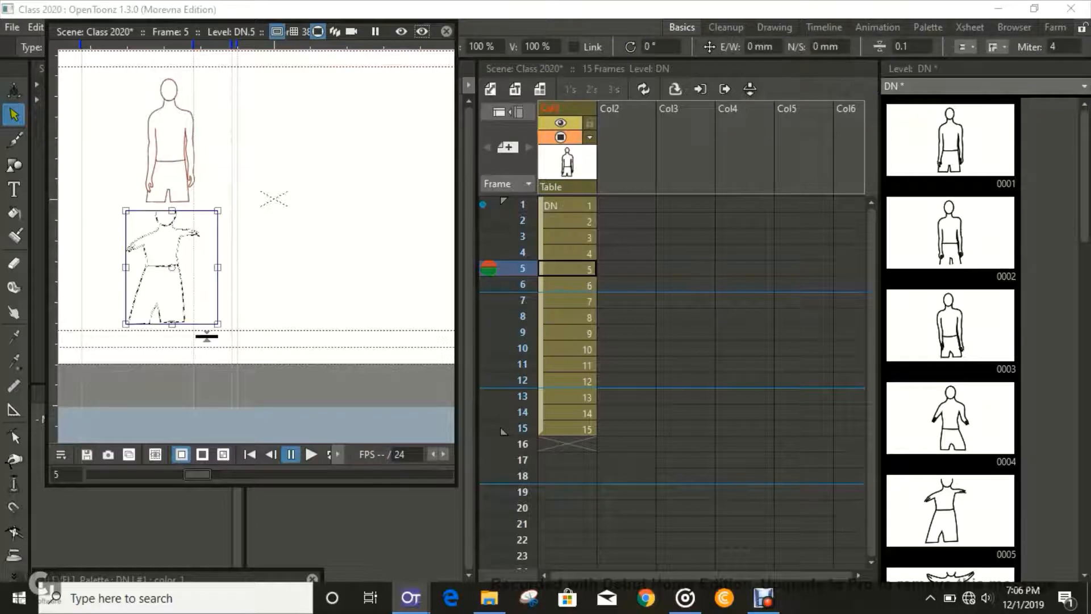
pyautogui.moveTo(170, 268); pyautogui.dragTo(180, 139)
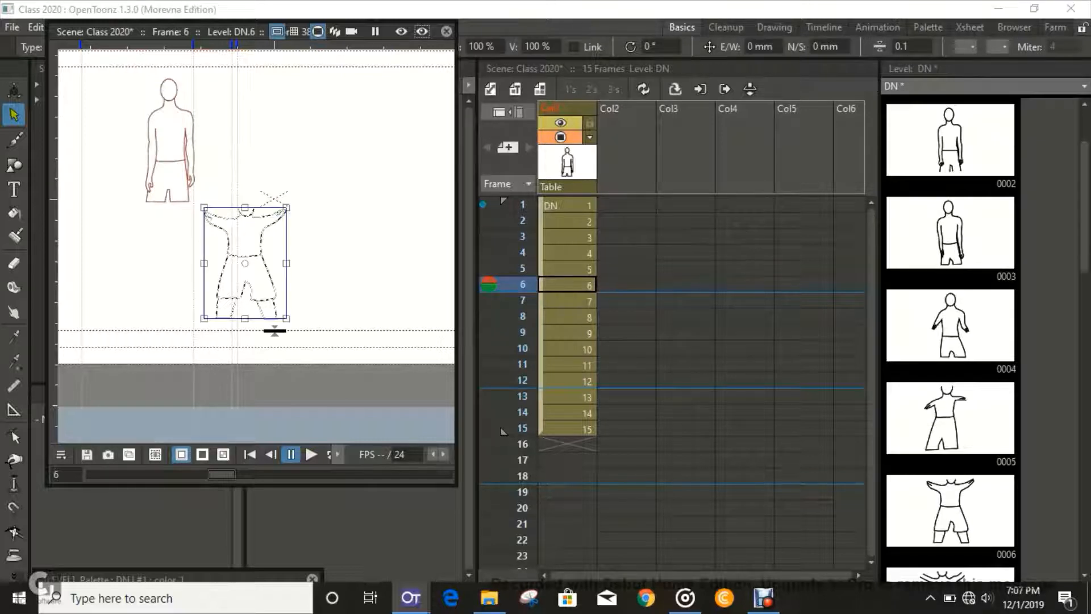
# - Move the figures in frames 6, 7 and 10 onto the reference pose and fine-tune them
pyautogui.moveTo(246, 263); pyautogui.dragTo(197, 174)
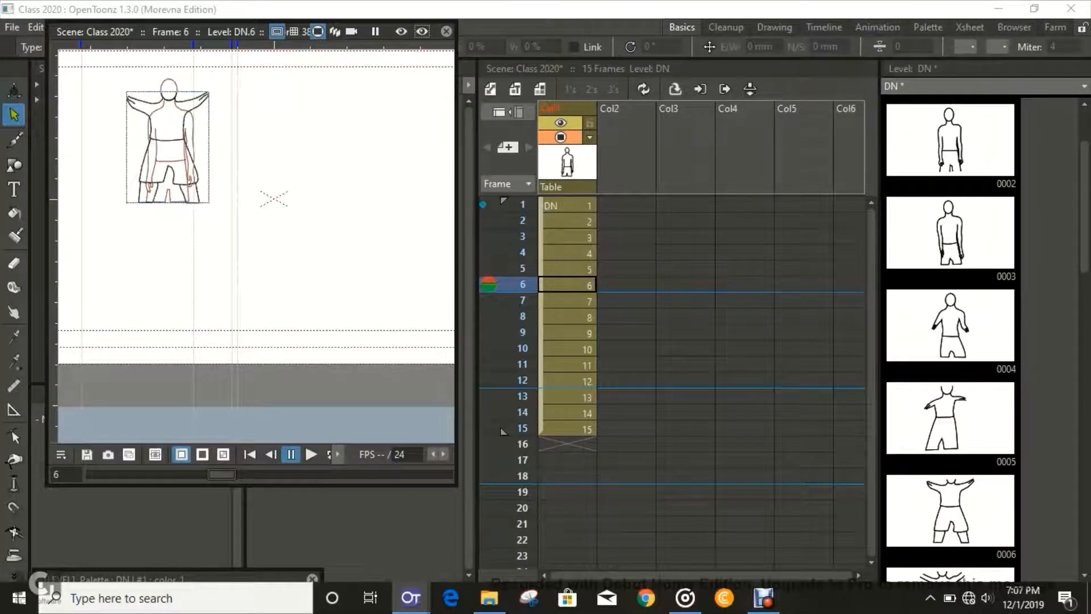
pyautogui.click(567, 300)
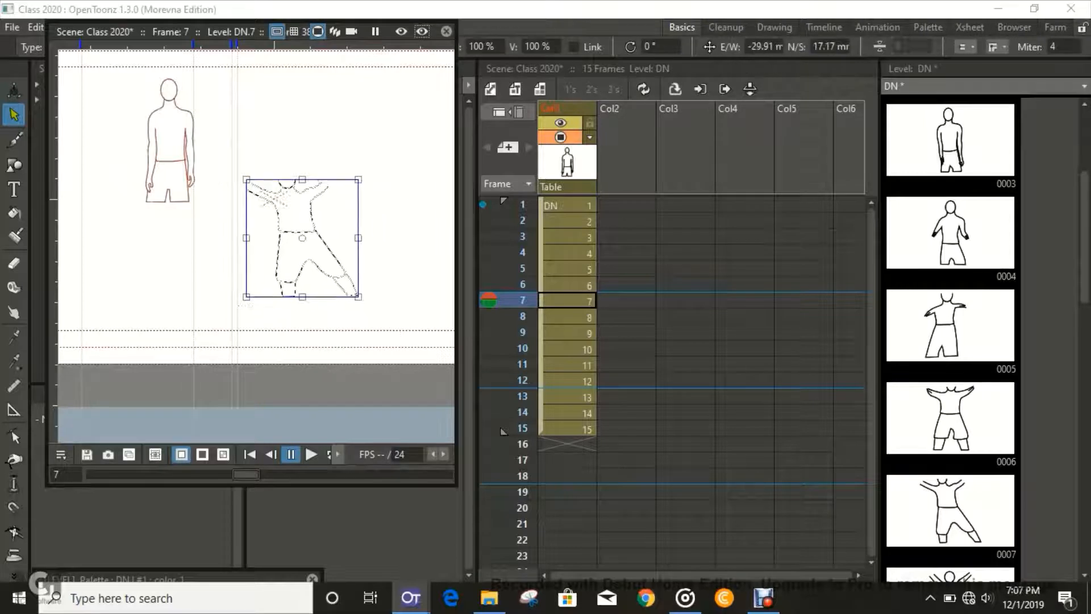
pyautogui.moveTo(302, 237); pyautogui.dragTo(175, 149)
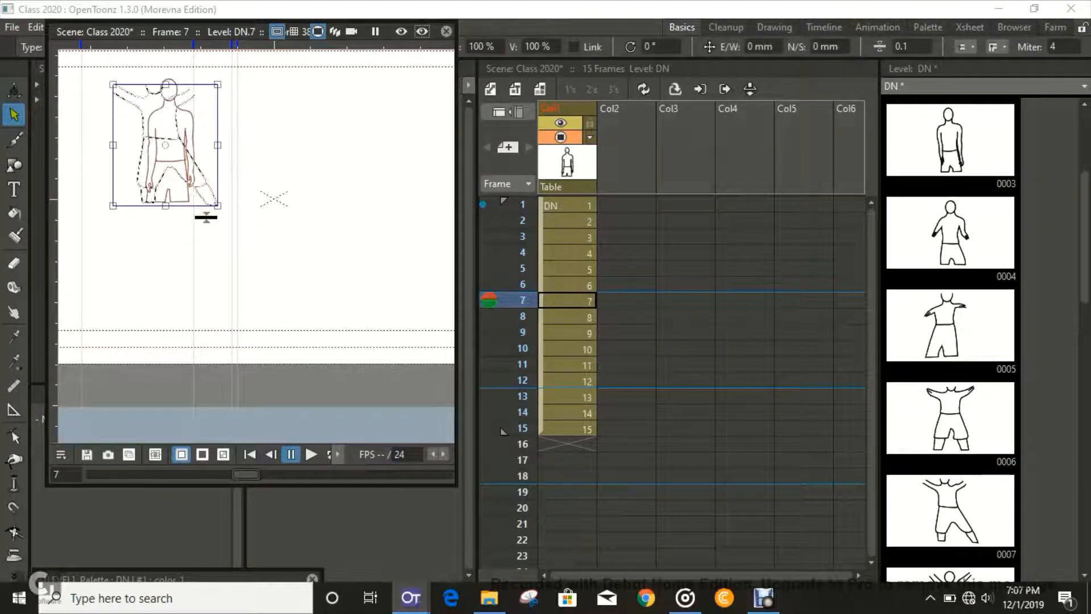
pyautogui.moveTo(164, 143); pyautogui.dragTo(170, 150)
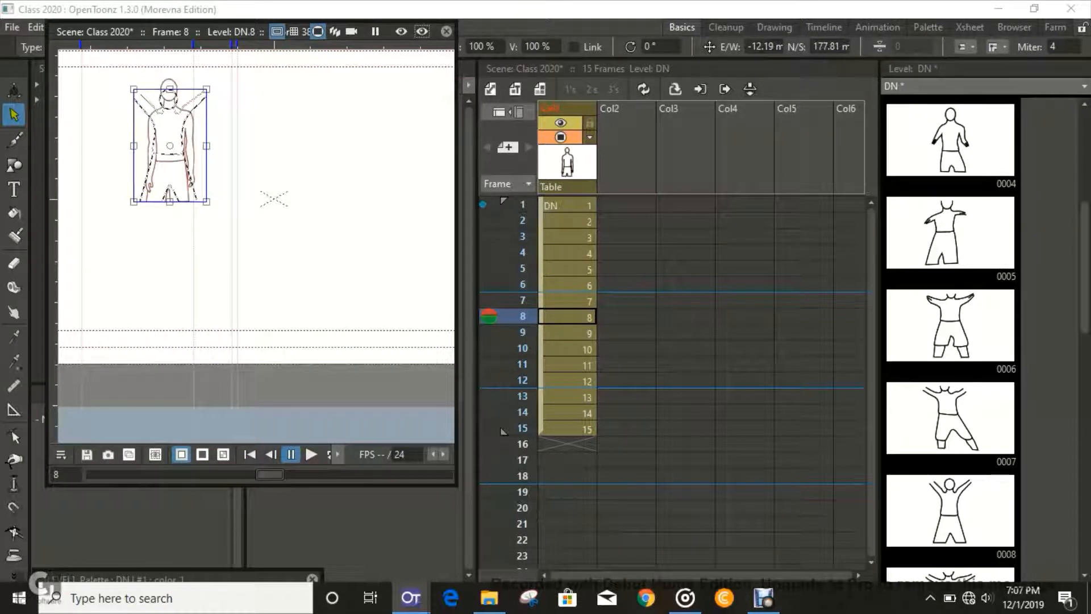
pyautogui.click(587, 332)
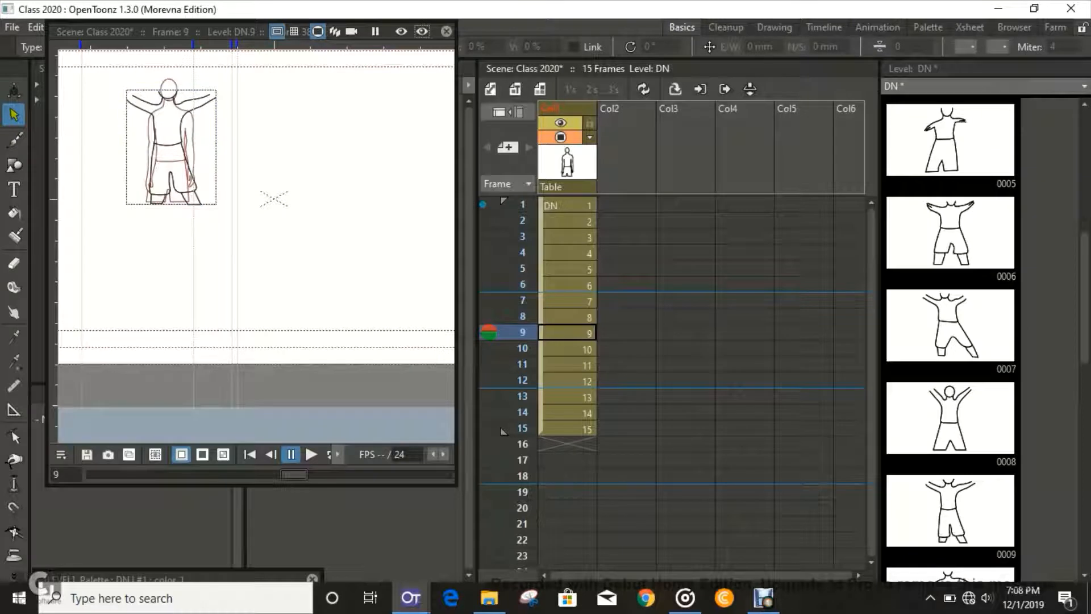
pyautogui.click(567, 349)
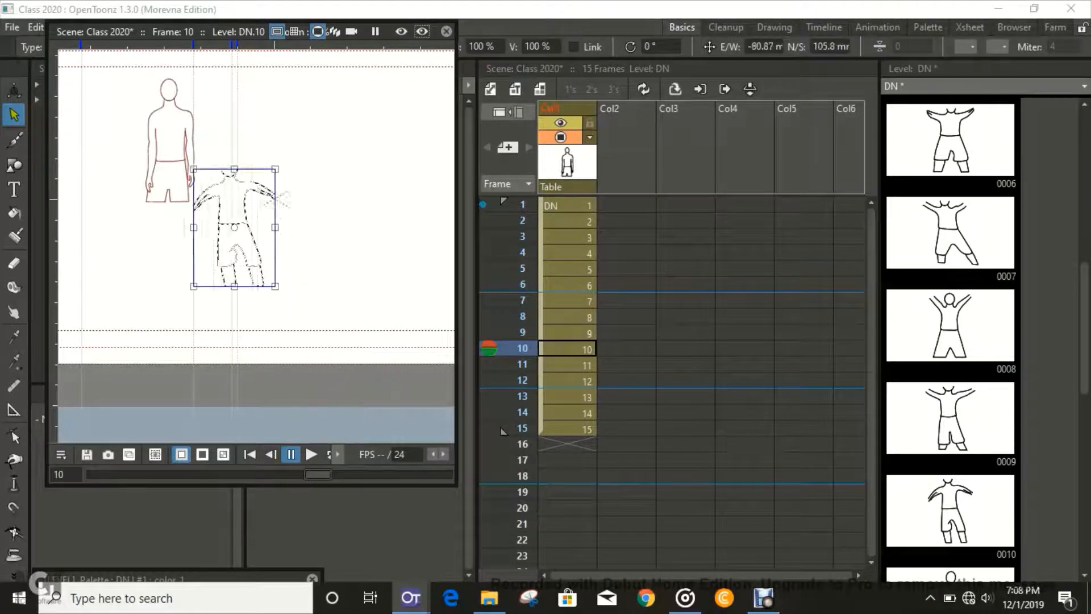
pyautogui.moveTo(236, 229); pyautogui.dragTo(160, 146)
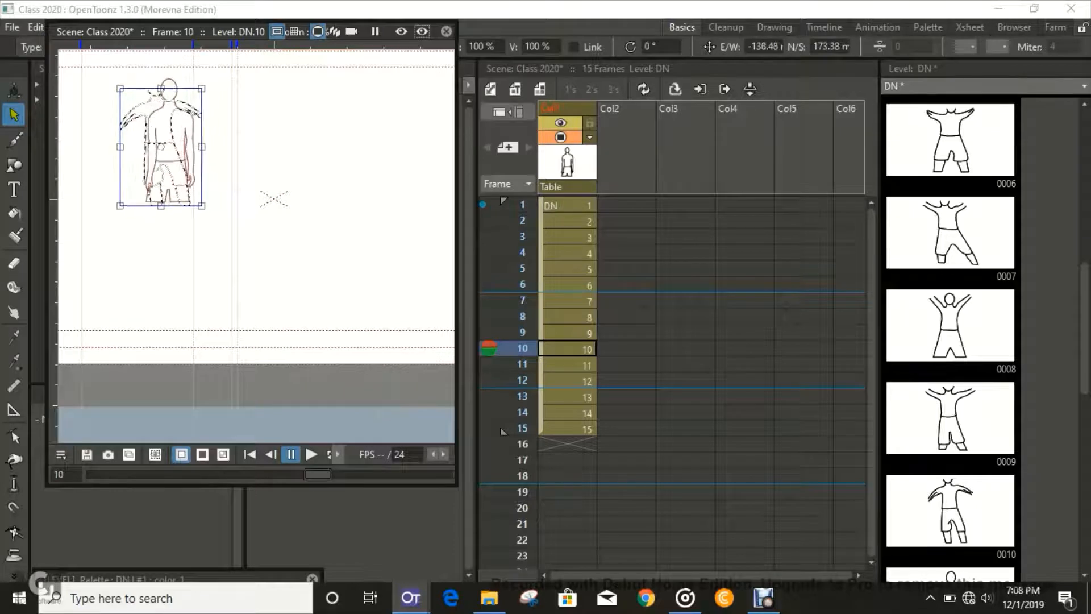
pyautogui.moveTo(160, 138); pyautogui.dragTo(165, 143)
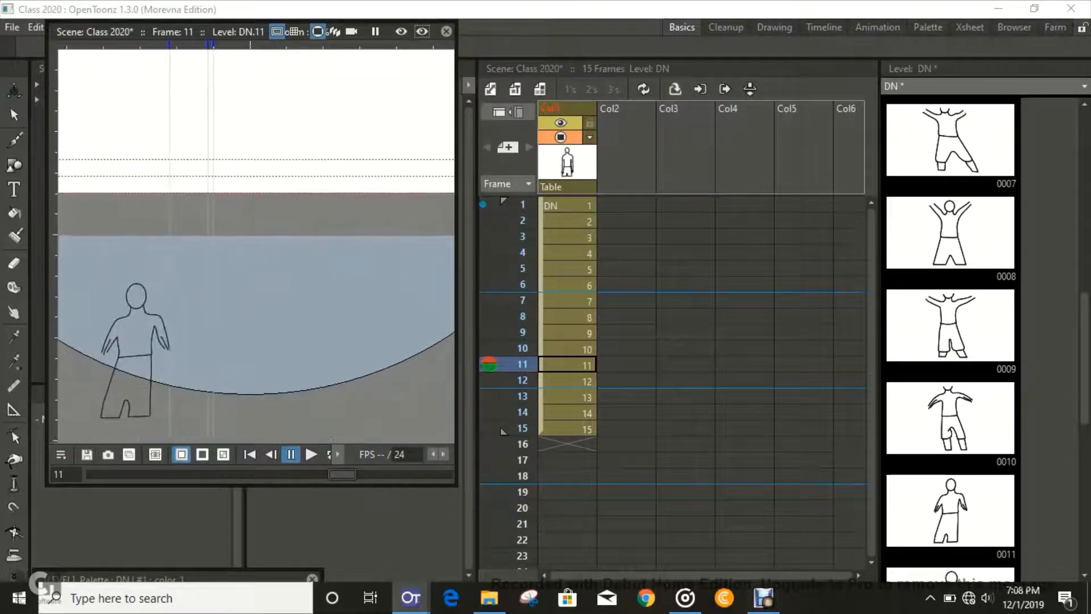
# - Select frame 11's figure and move it onto the reference figure, ending at frame 12
pyautogui.click(12, 114)
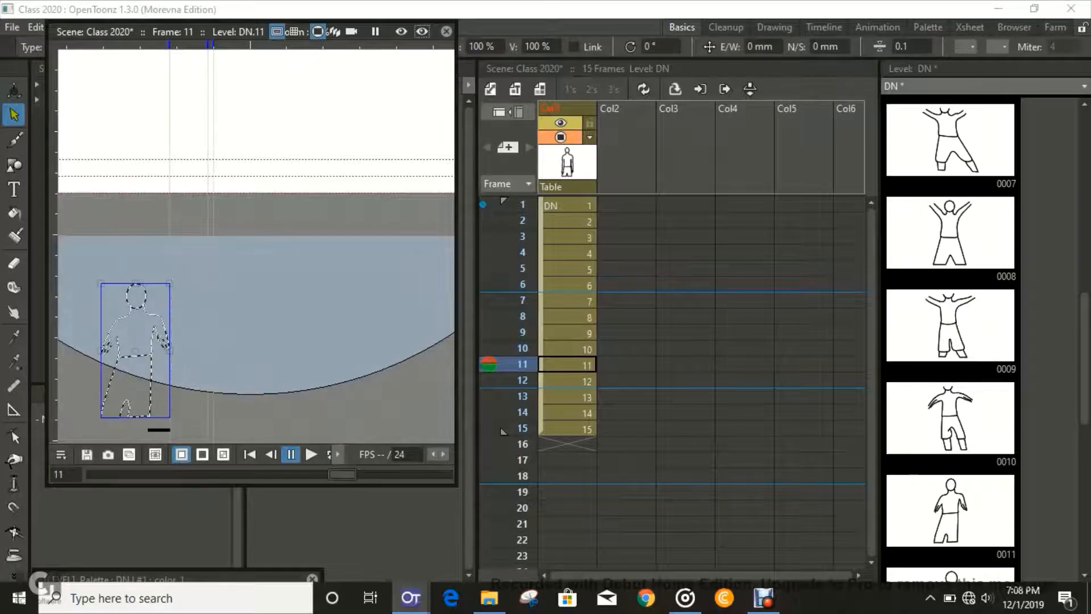
pyautogui.moveTo(136, 347); pyautogui.dragTo(197, 105)
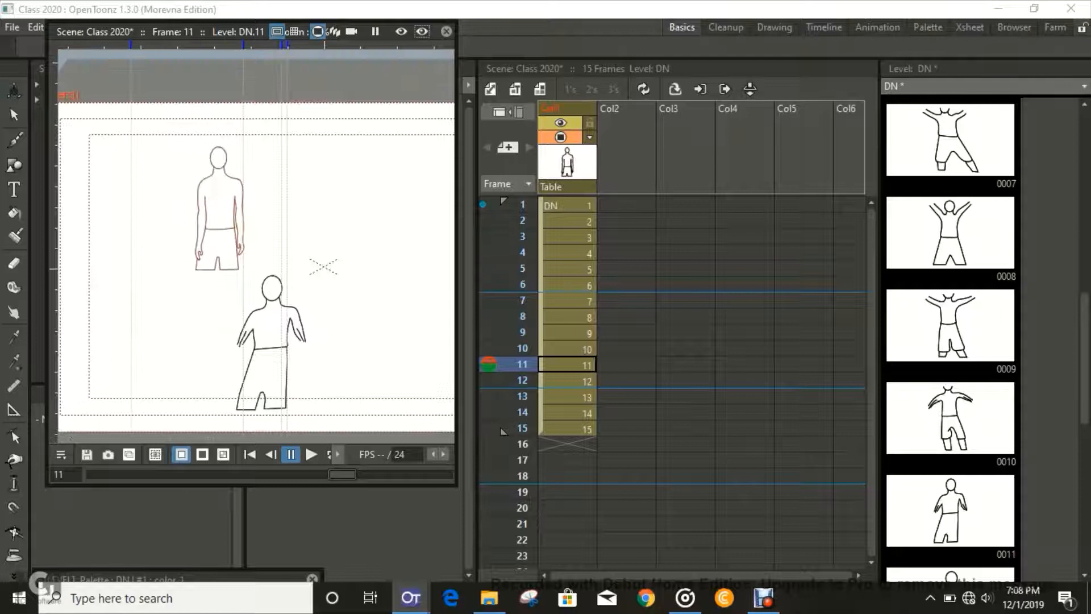
pyautogui.click(13, 115)
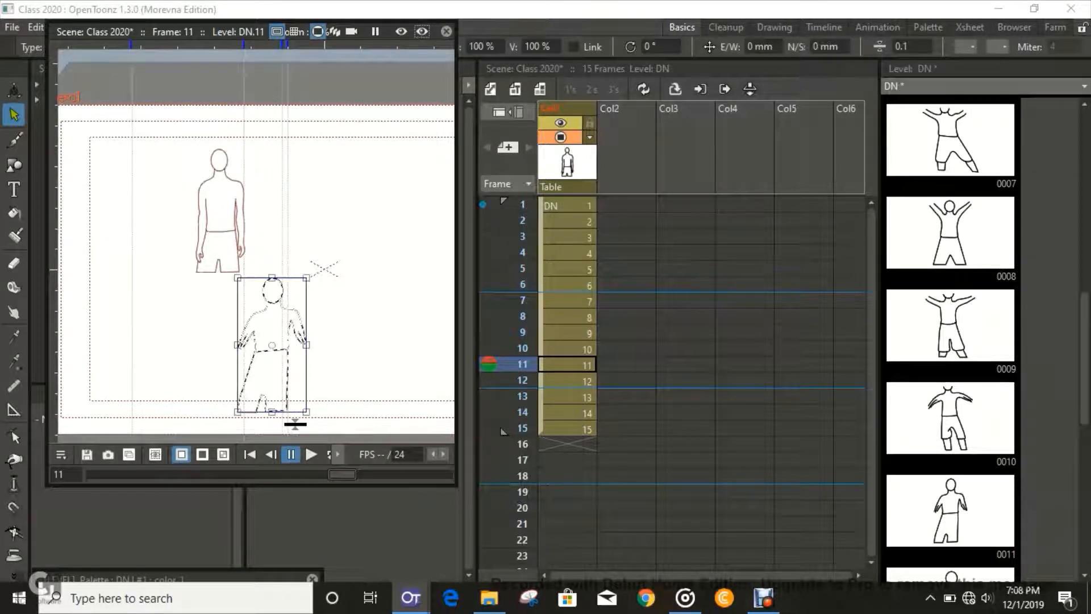
pyautogui.moveTo(272, 344); pyautogui.dragTo(217, 209)
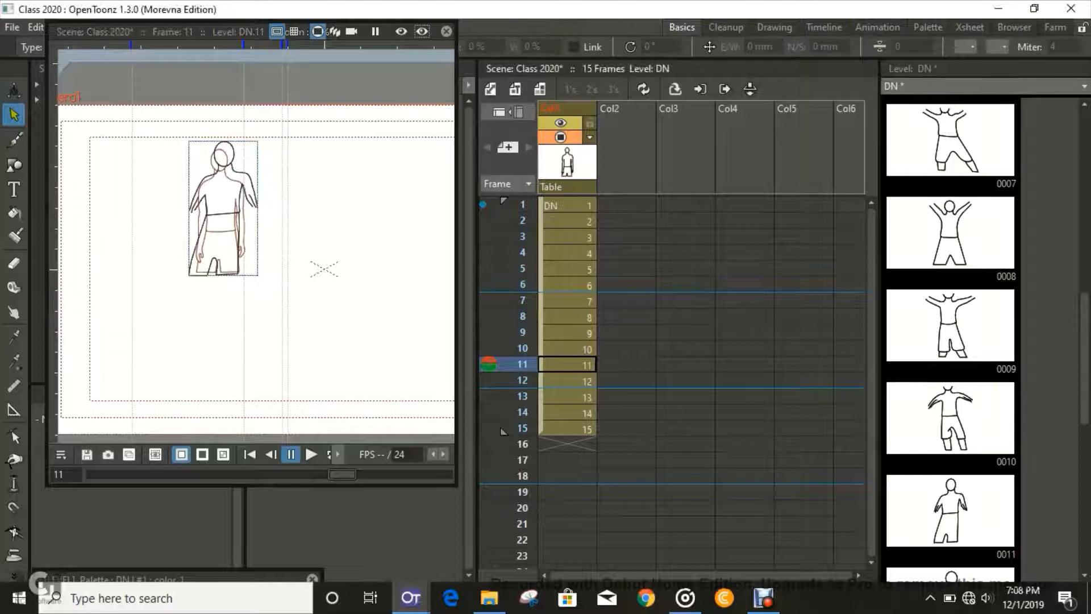
pyautogui.click(567, 381)
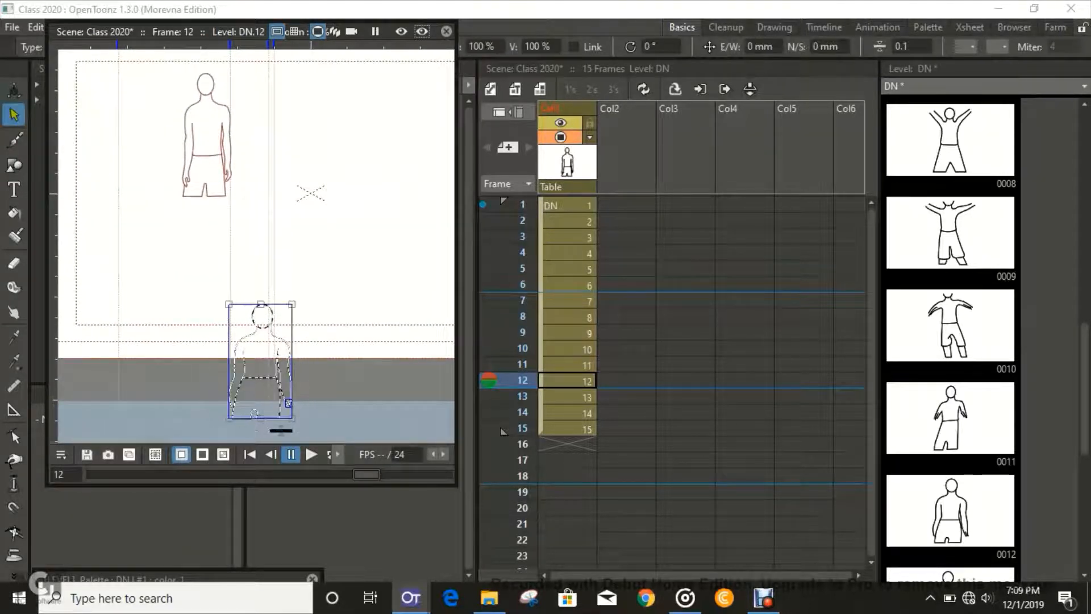
# - Move the frame 12 and 13 figures up onto the reference figure
pyautogui.moveTo(261, 358); pyautogui.dragTo(222, 136)
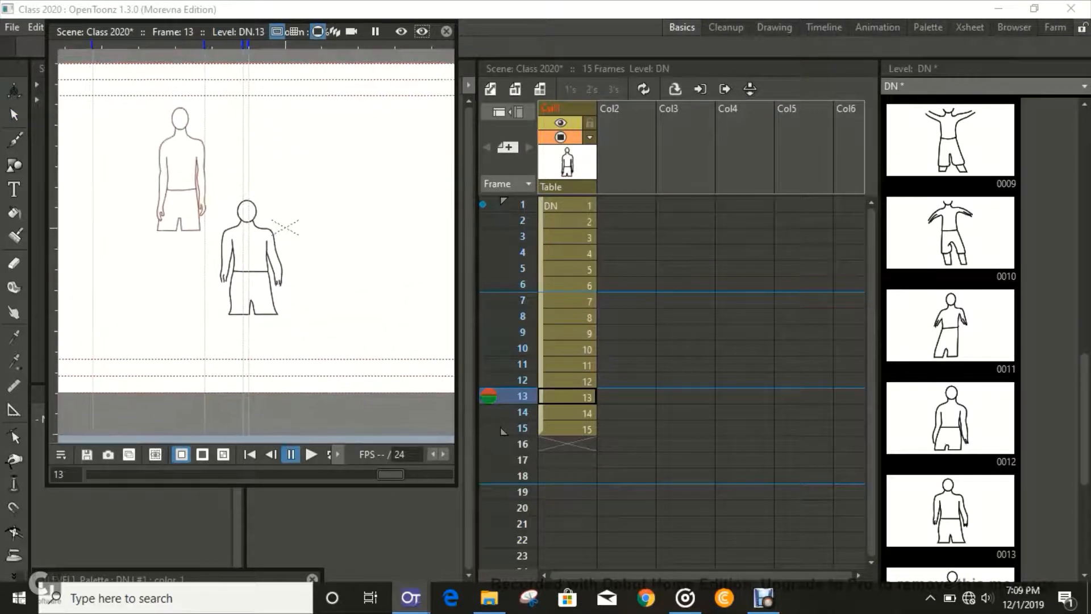
pyautogui.click(11, 115)
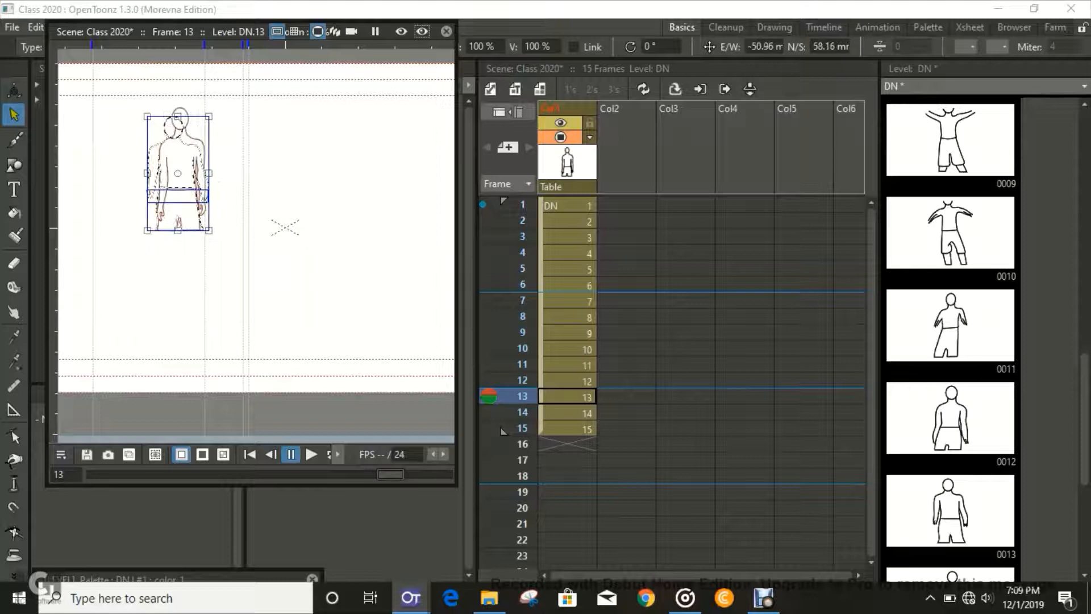
pyautogui.moveTo(177, 174); pyautogui.dragTo(180, 171)
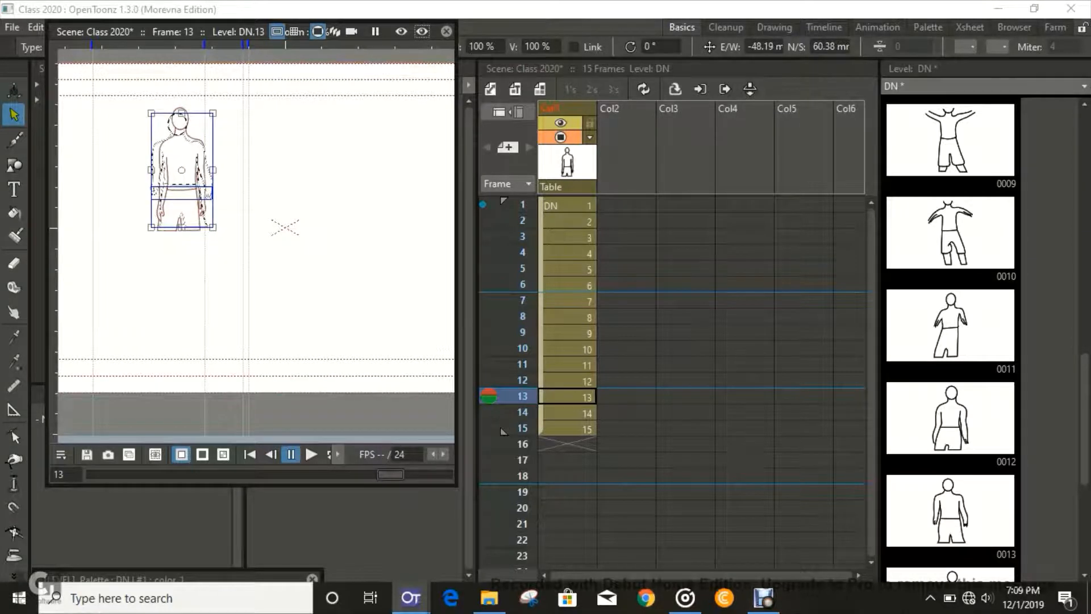
pyautogui.click(567, 411)
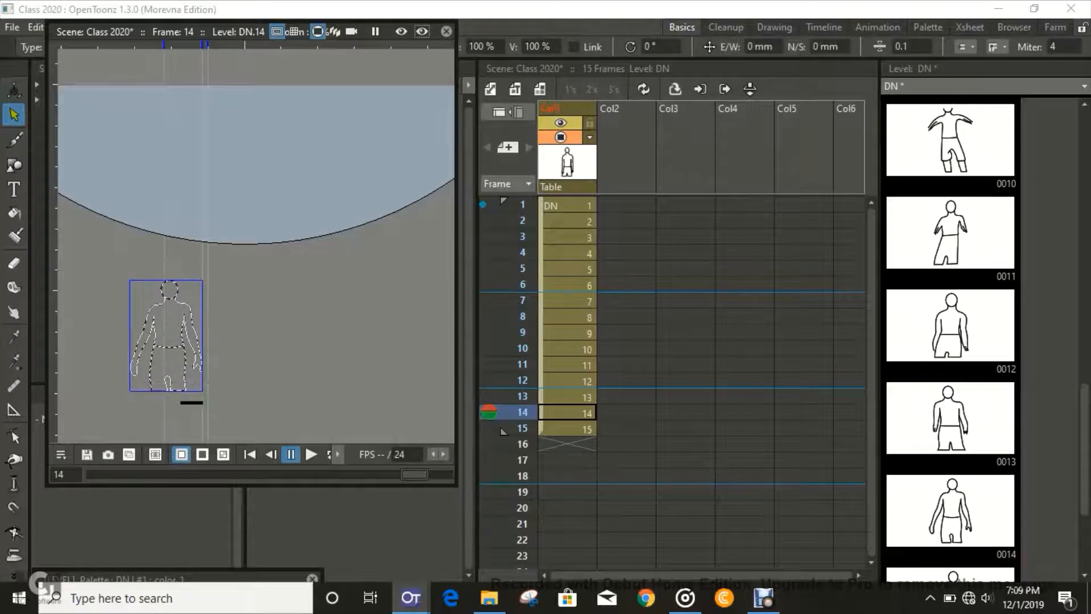
# - Move the frame 14 and 15 figures onto the reference and fit frame 15 over its outline
pyautogui.moveTo(165, 334); pyautogui.dragTo(198, 69)
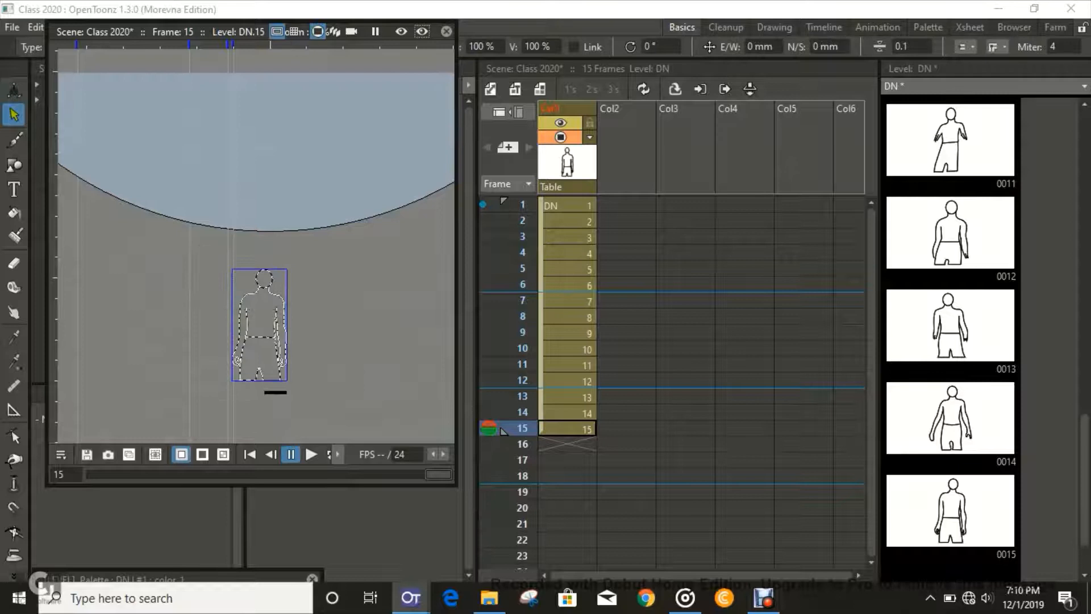
pyautogui.moveTo(260, 324); pyautogui.dragTo(198, 76)
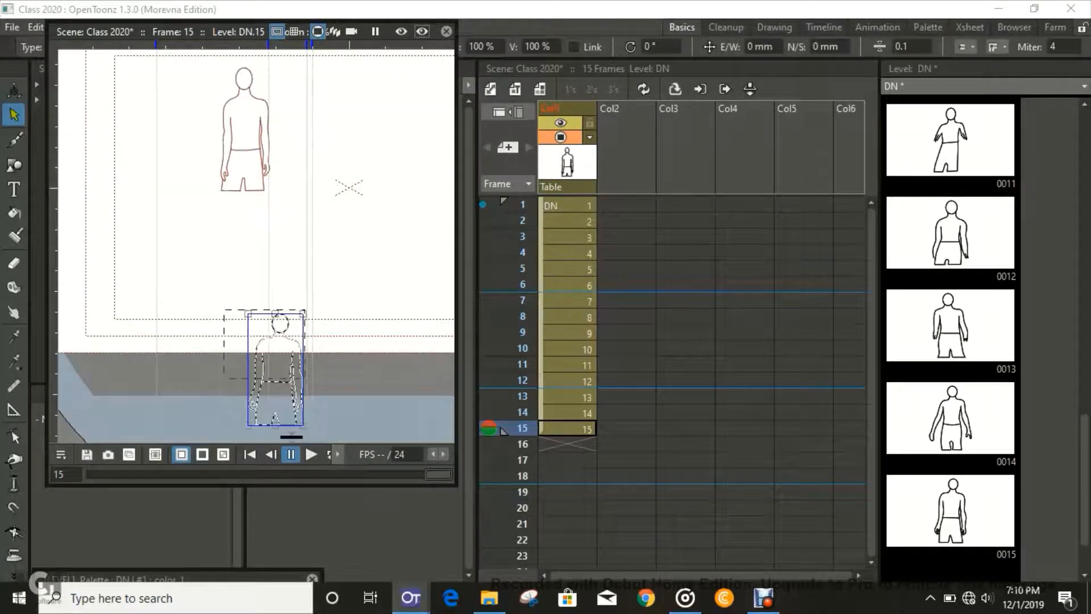
pyautogui.moveTo(274, 365); pyautogui.dragTo(256, 234)
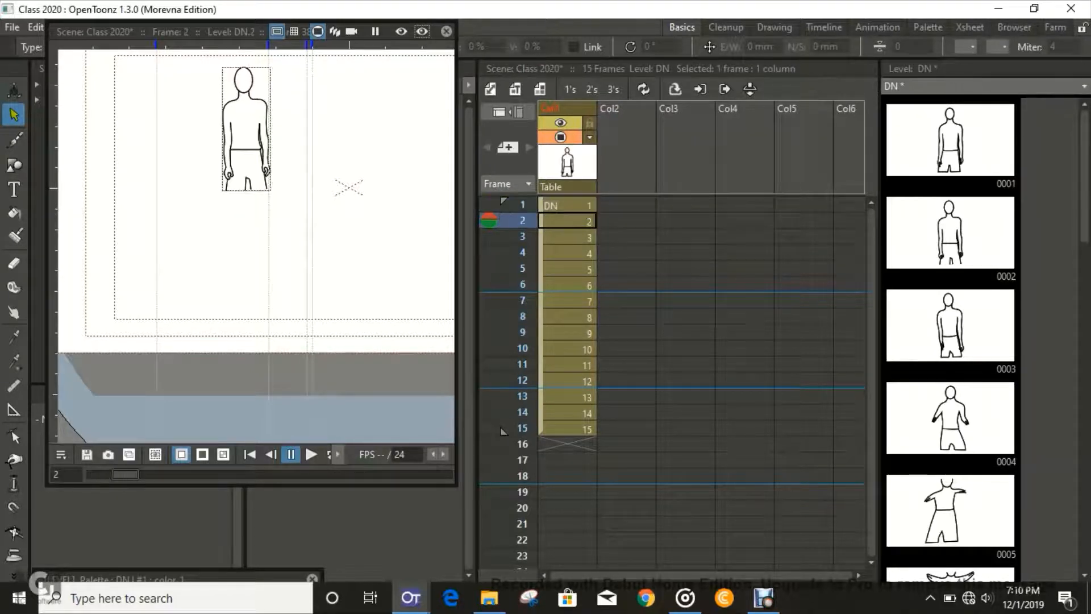
pyautogui.click(586, 363)
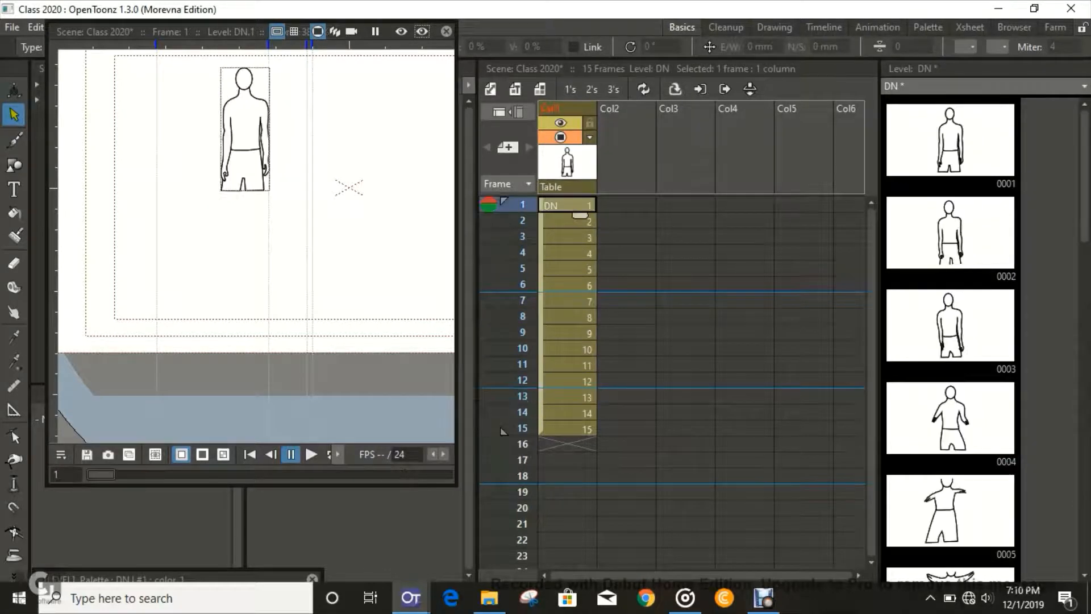
pyautogui.click(588, 332)
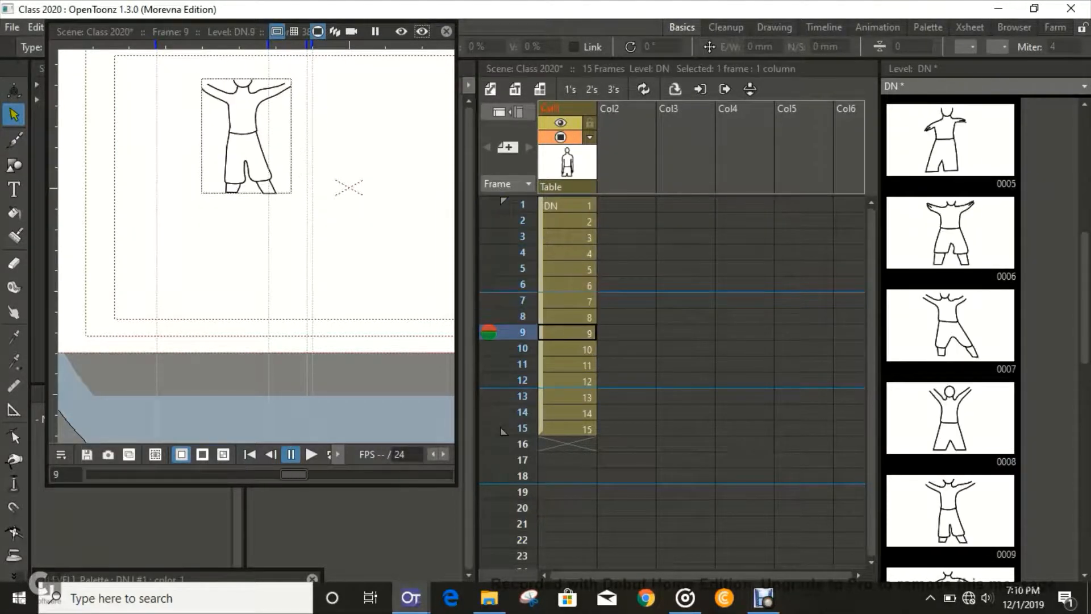
pyautogui.click(522, 428)
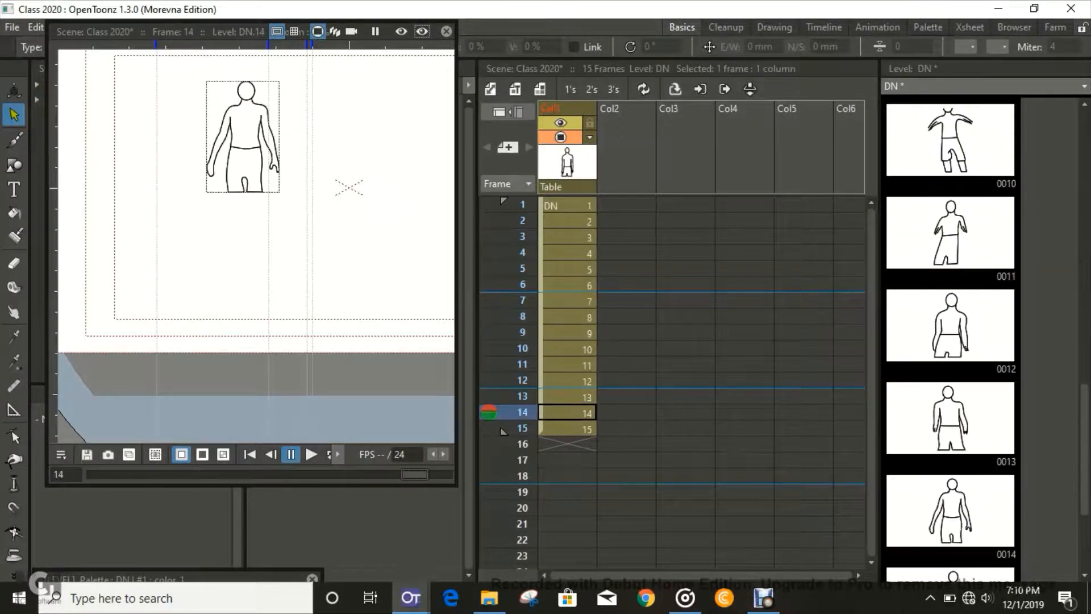
pyautogui.click(522, 428)
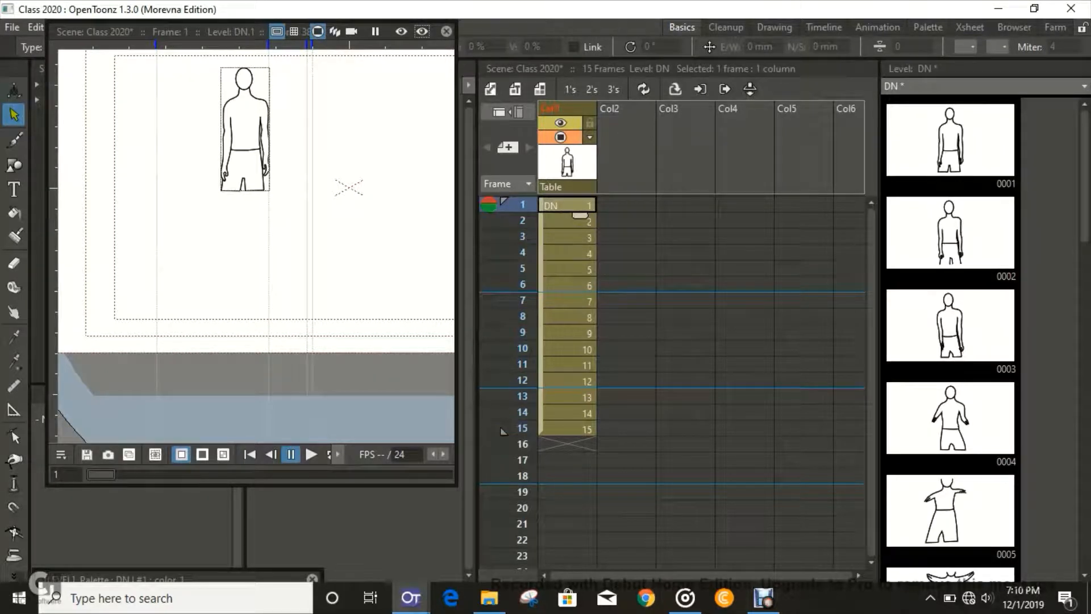
pyautogui.click(508, 220)
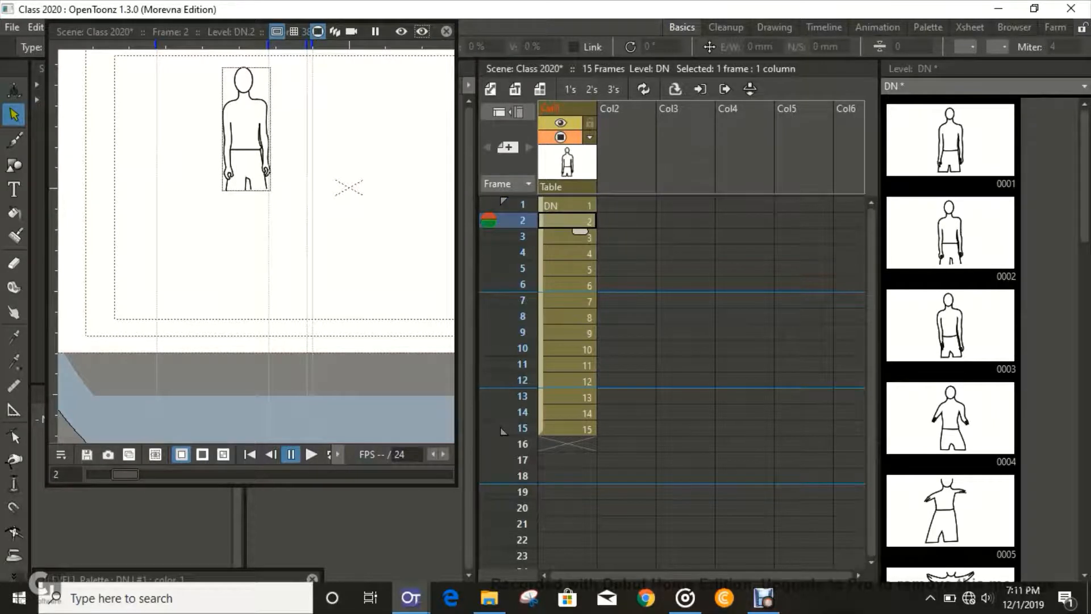
pyautogui.click(566, 204)
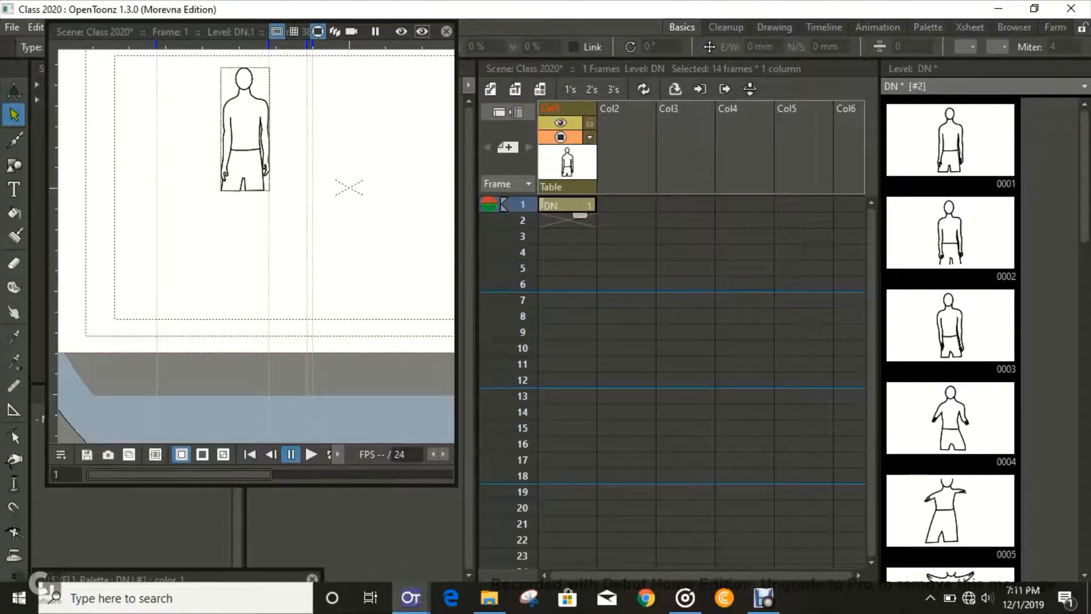
# - Select DN column cells at frames 1–3 and 22–23 to clear the original exposure
pyautogui.click(567, 205)
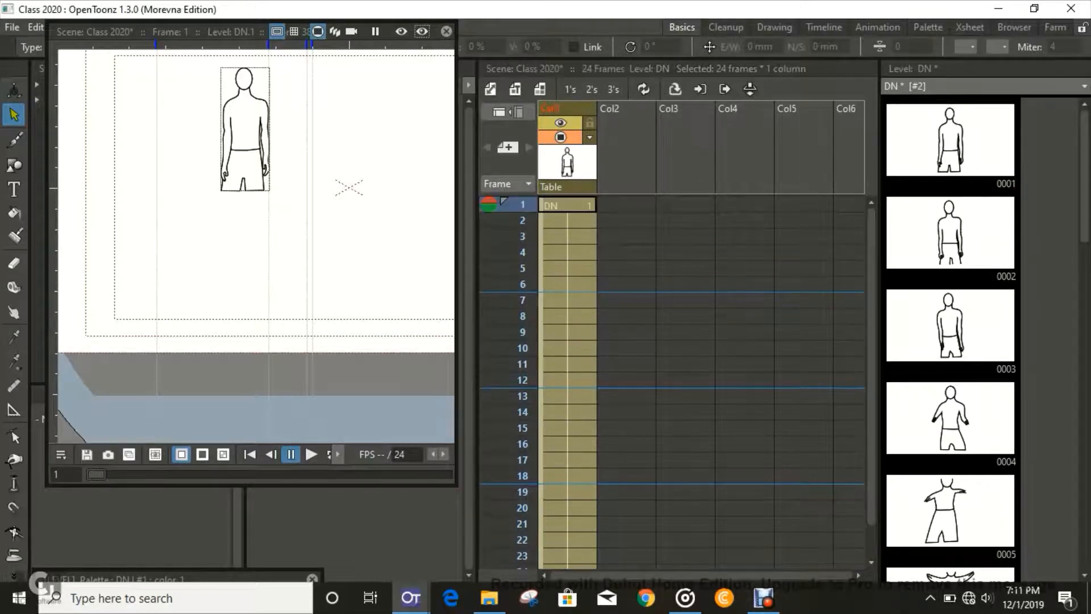
pyautogui.click(566, 220)
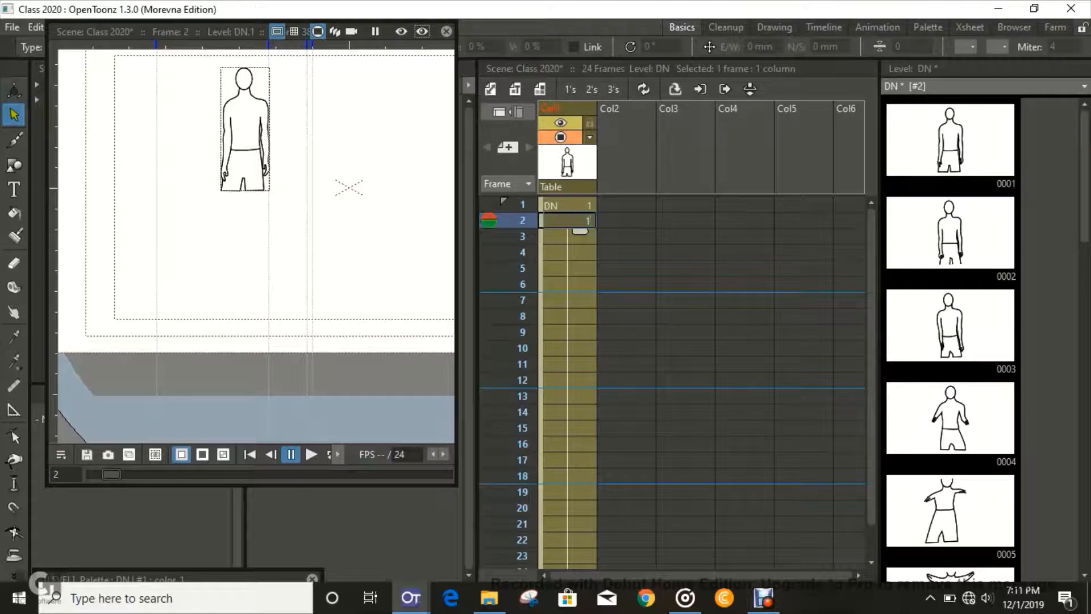
pyautogui.click(567, 236)
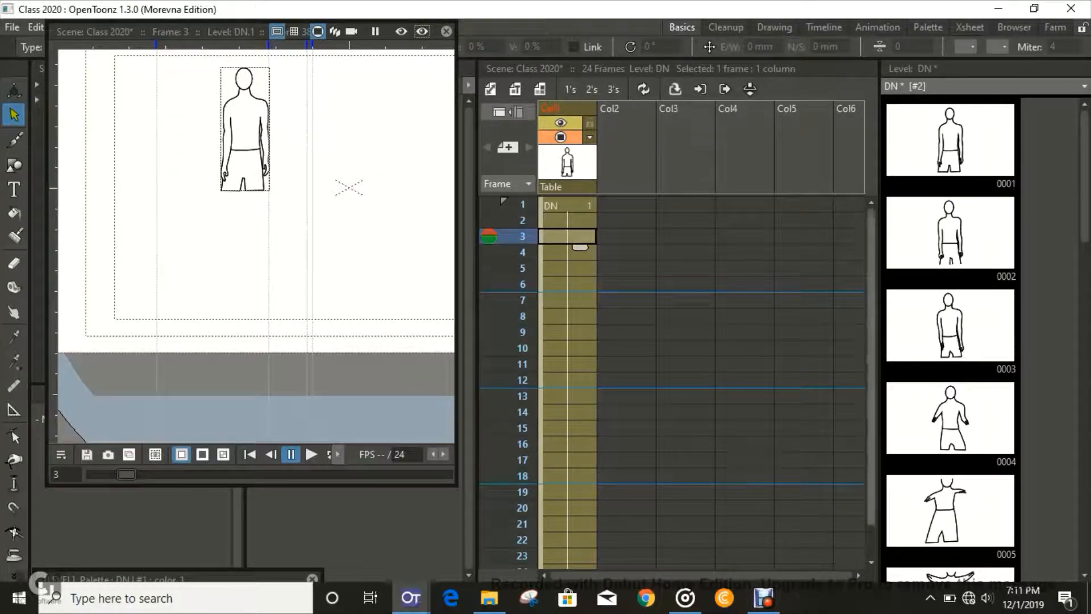
pyautogui.scroll(-3)
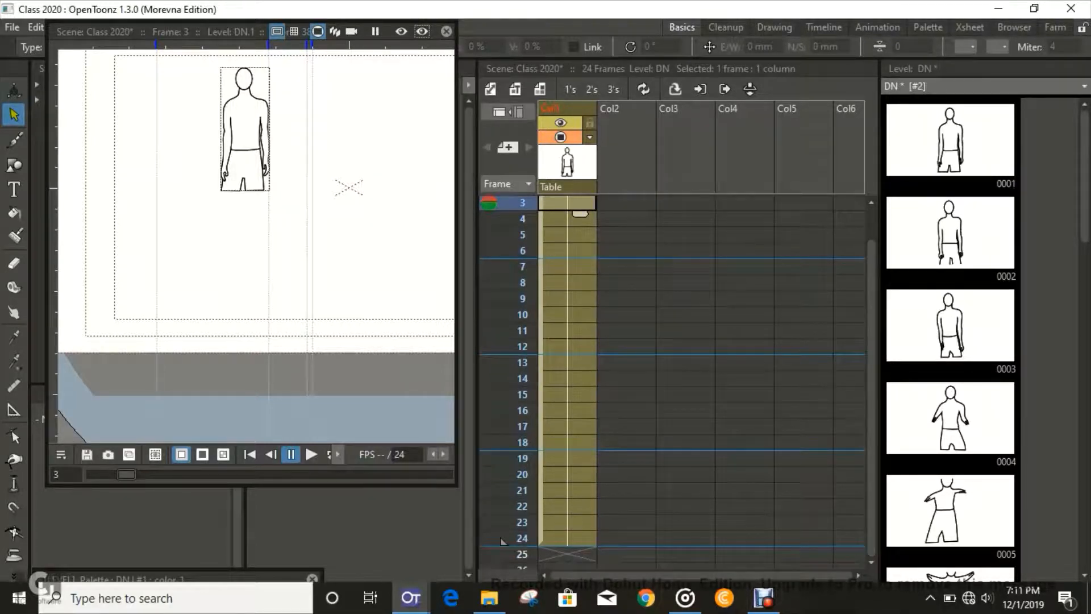
pyautogui.click(523, 538)
pyautogui.write('15')
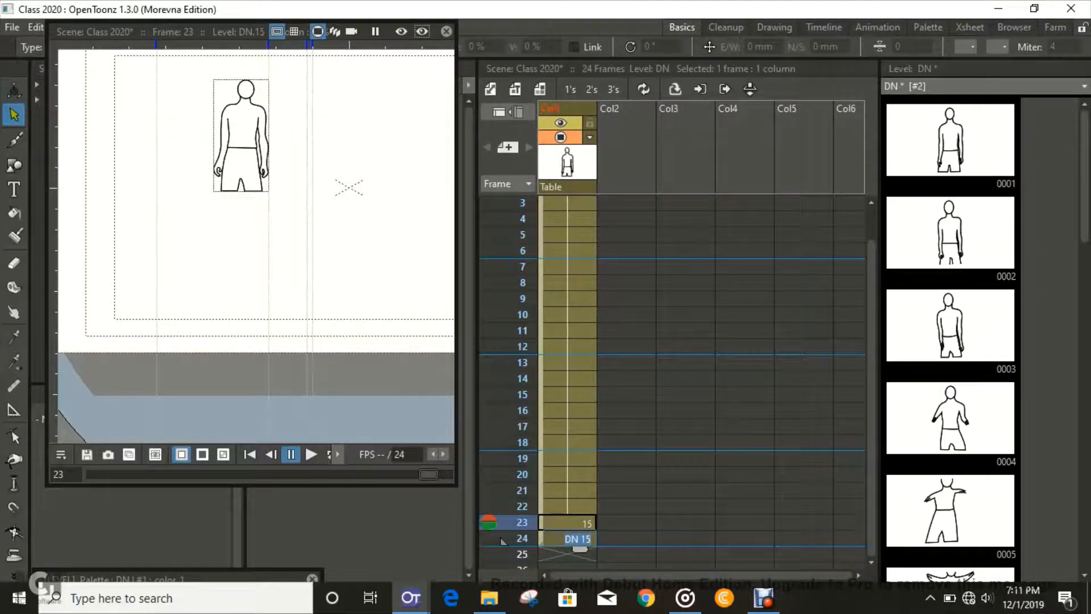
pyautogui.click(521, 505)
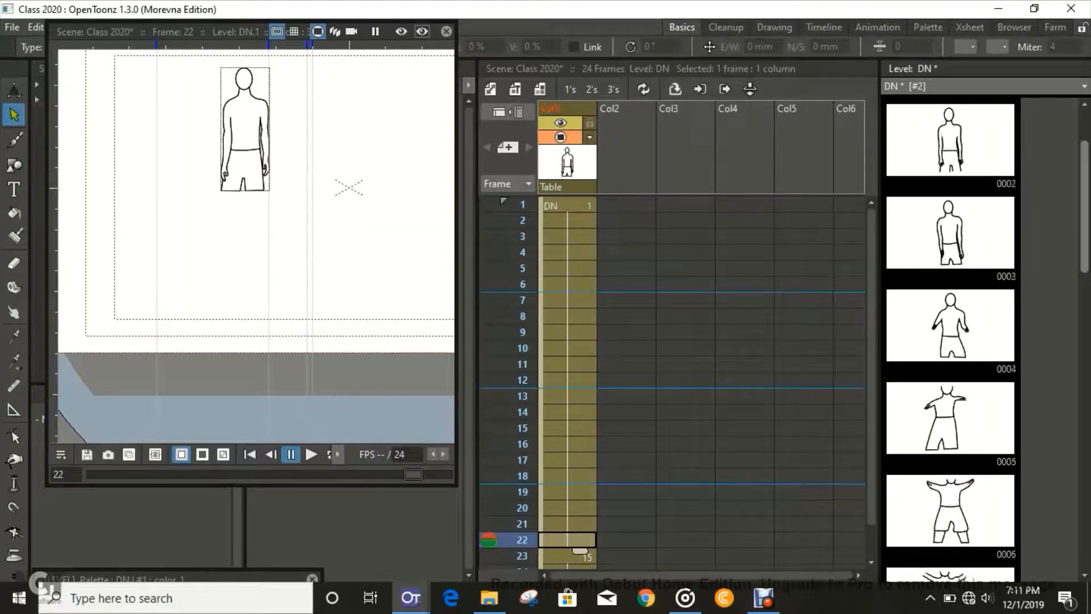
# - Re-expose drawings 1–9 at frames 1, 3, 5–9, 11 and 13 with holds between
pyautogui.scroll(-3)
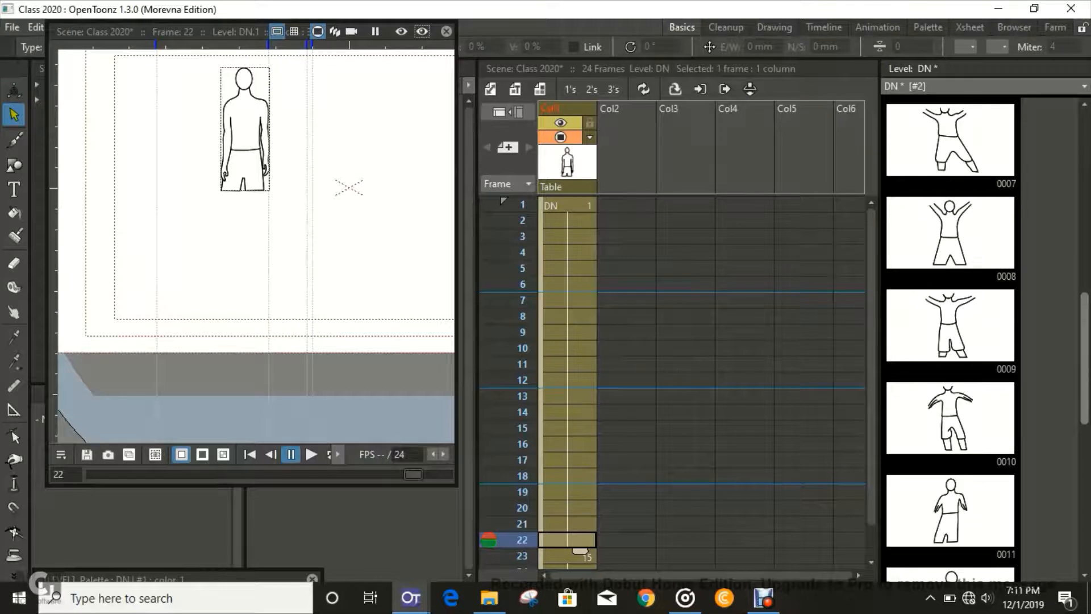
pyautogui.scroll(-3)
pyautogui.write('4')
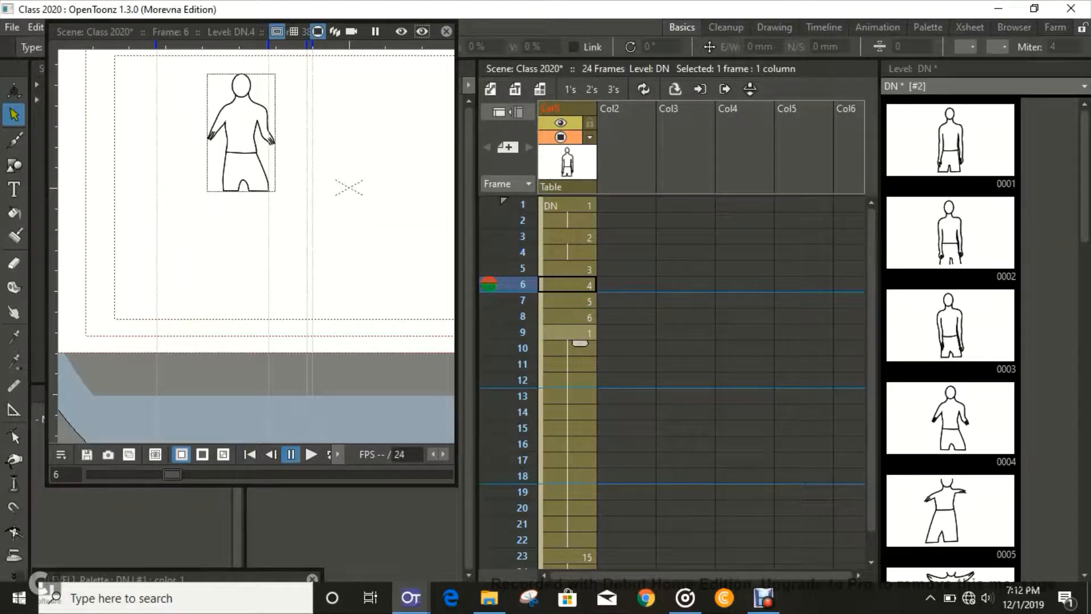
pyautogui.scroll(-3)
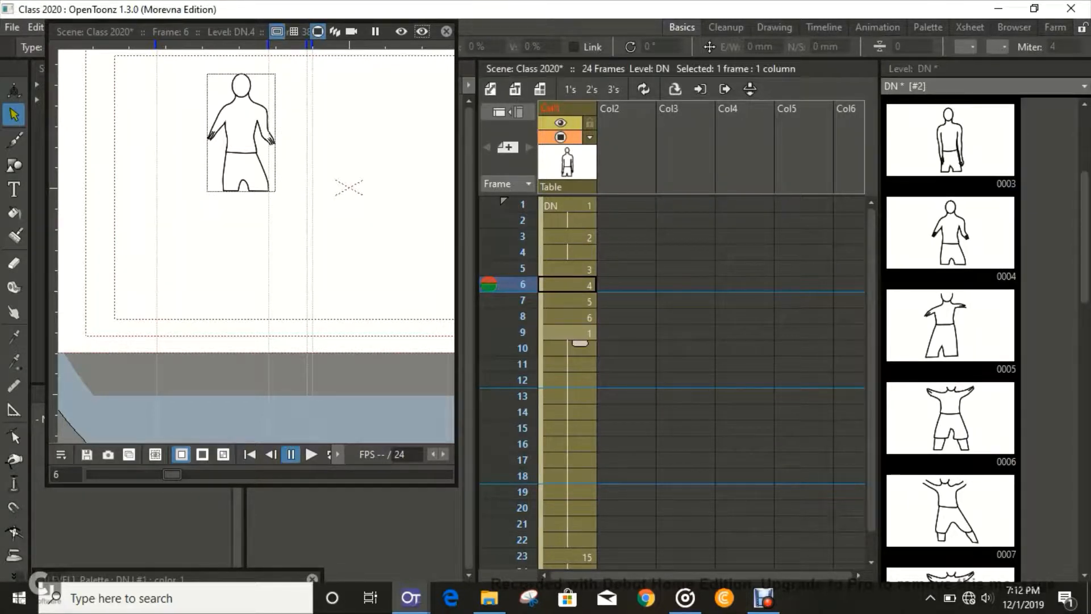
pyautogui.click(567, 332)
pyautogui.write('7')
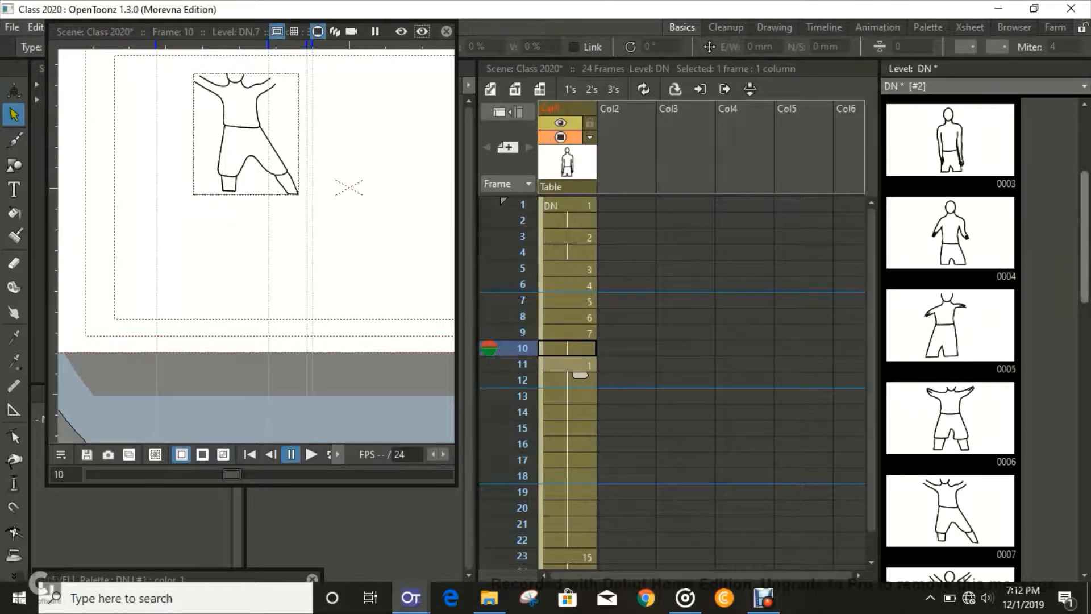
pyautogui.scroll(-3)
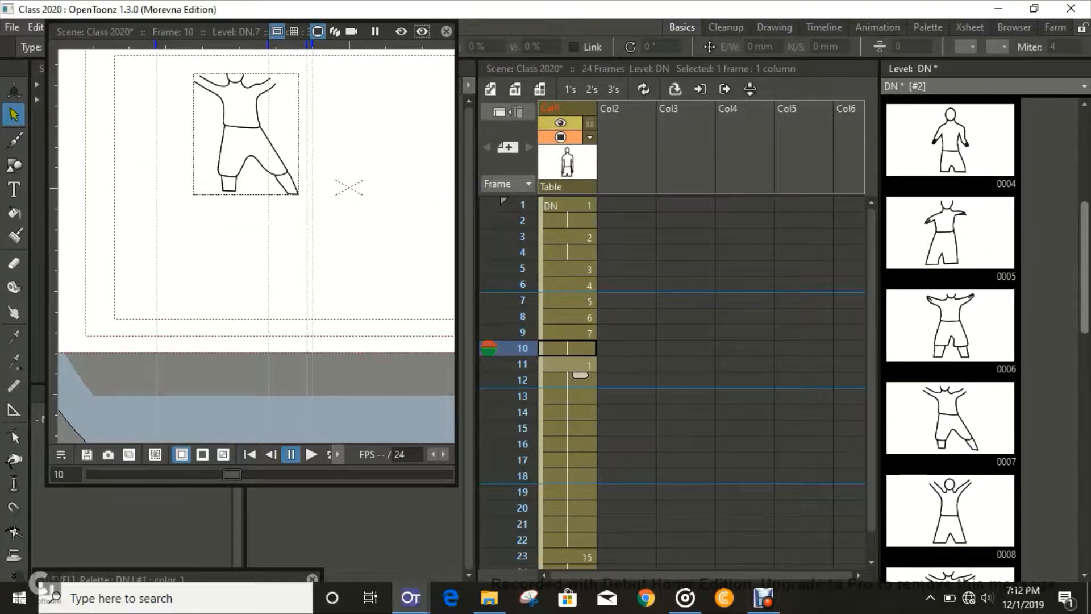
pyautogui.scroll(-3)
pyautogui.write('8')
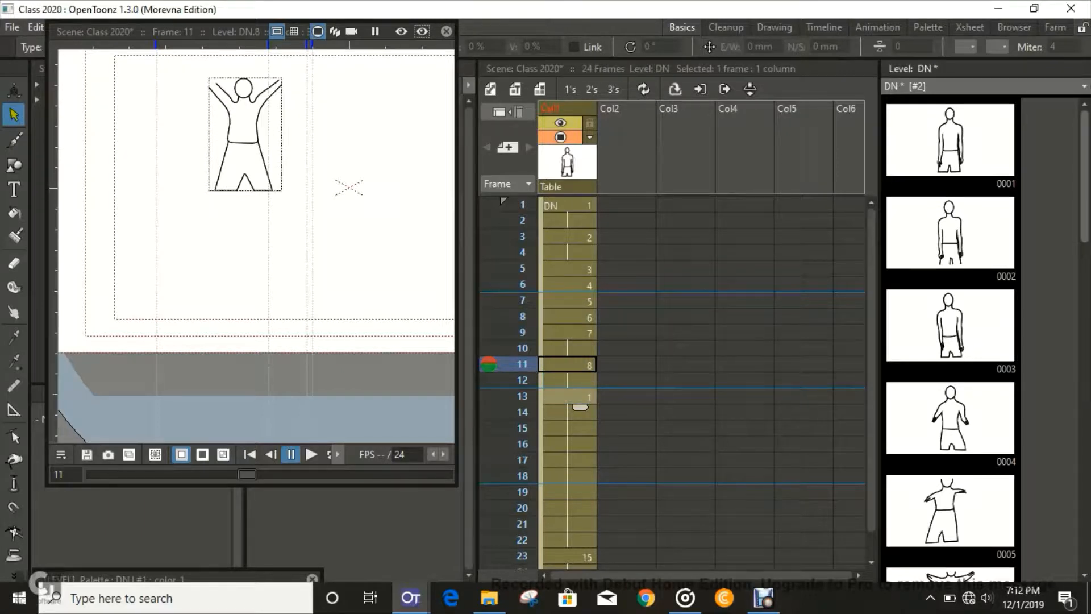
pyautogui.scroll(-3)
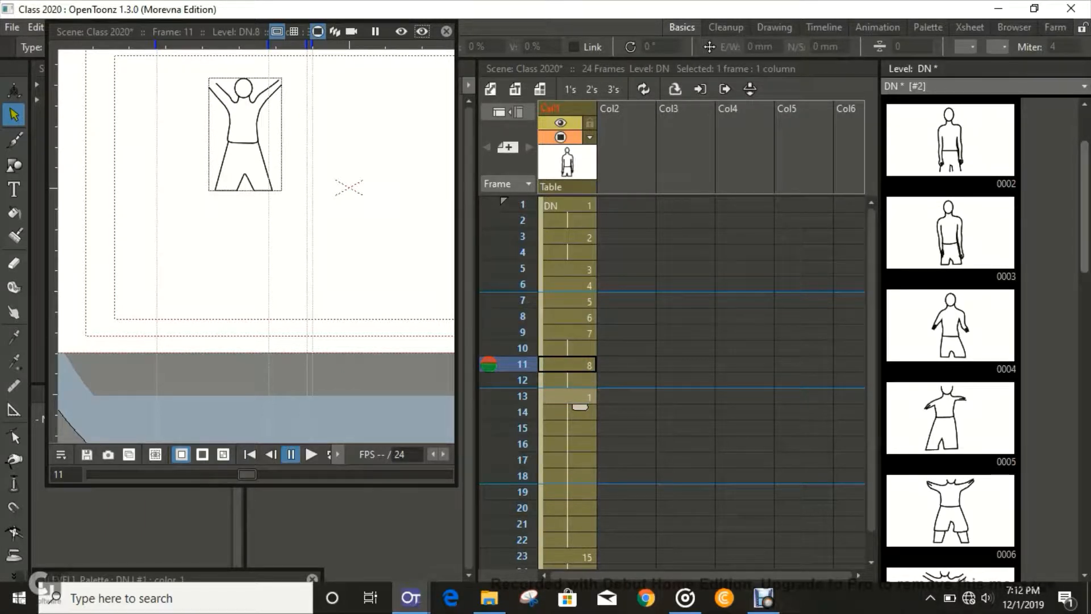
pyautogui.scroll(-3)
pyautogui.write('9')
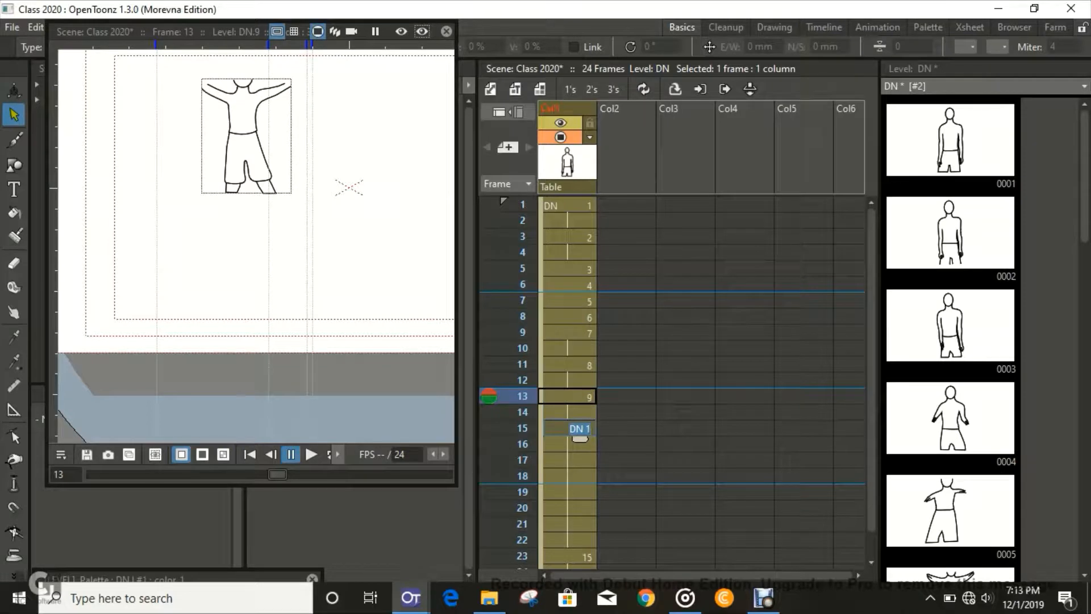
# - Expose drawings 0010–0013 in DN column cells 15 through 18
pyautogui.scroll(-3)
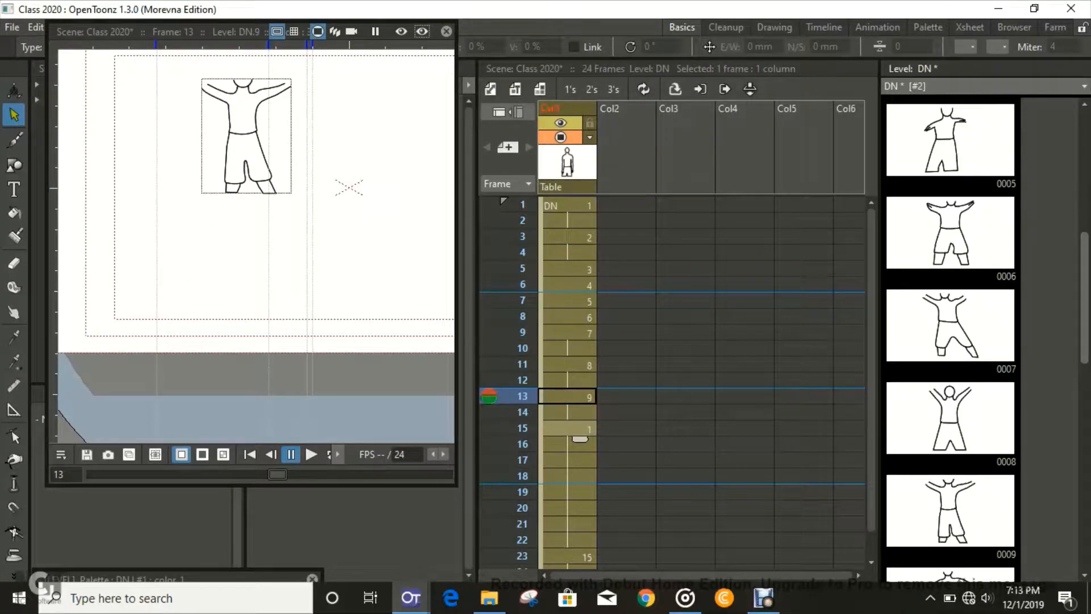
pyautogui.scroll(-3)
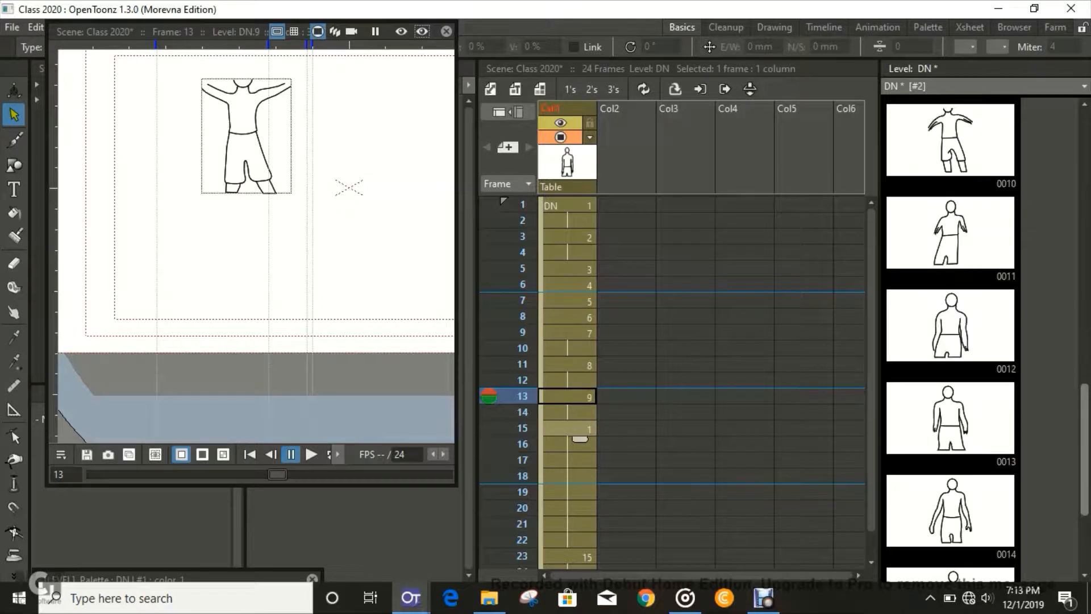
pyautogui.scroll(-3)
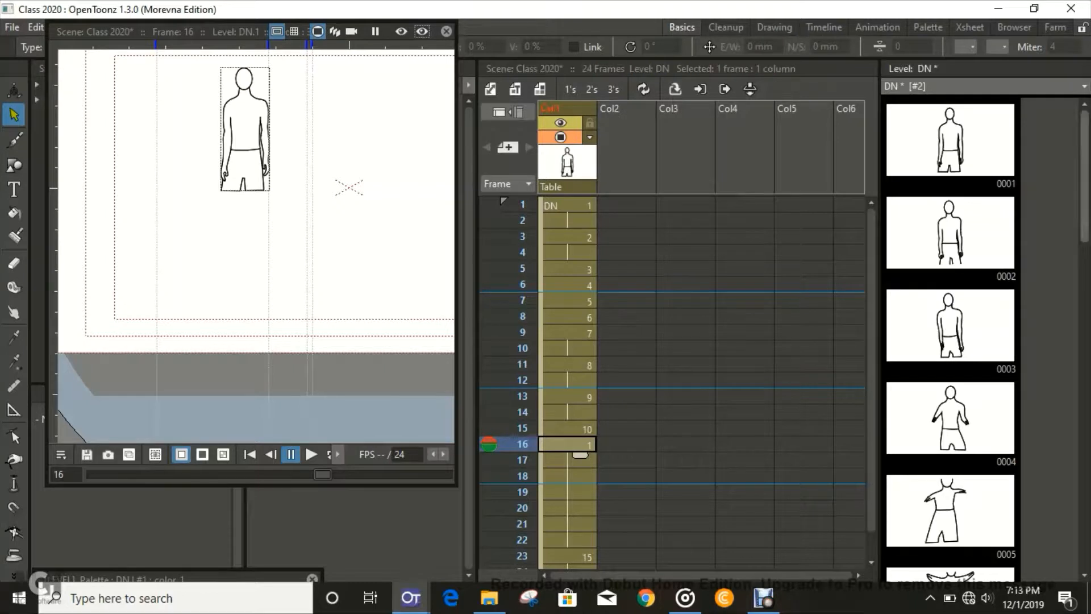
pyautogui.scroll(-3)
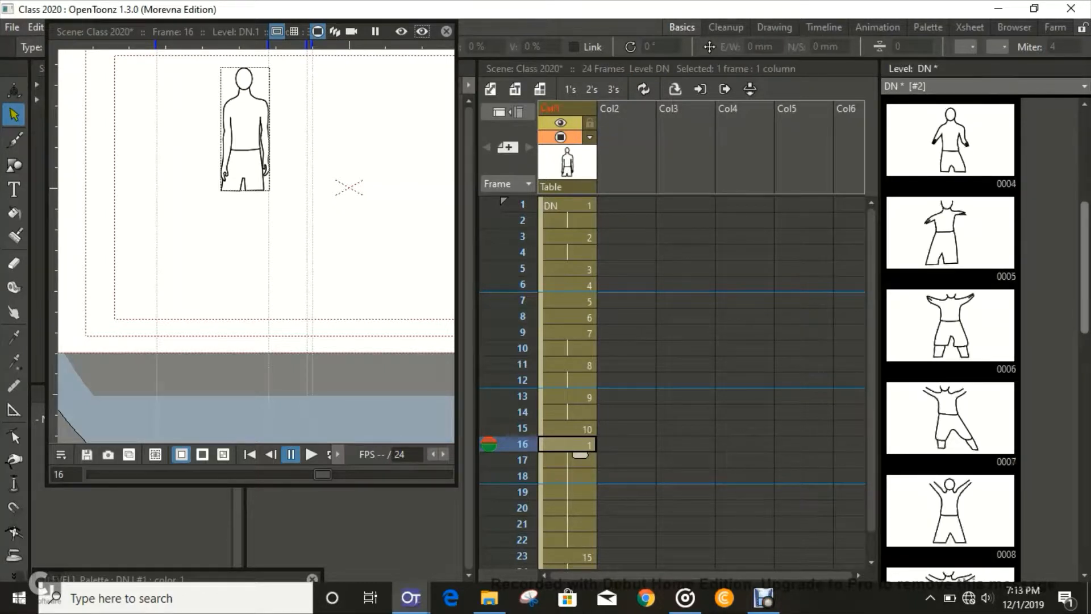
pyautogui.scroll(-3)
pyautogui.write('13')
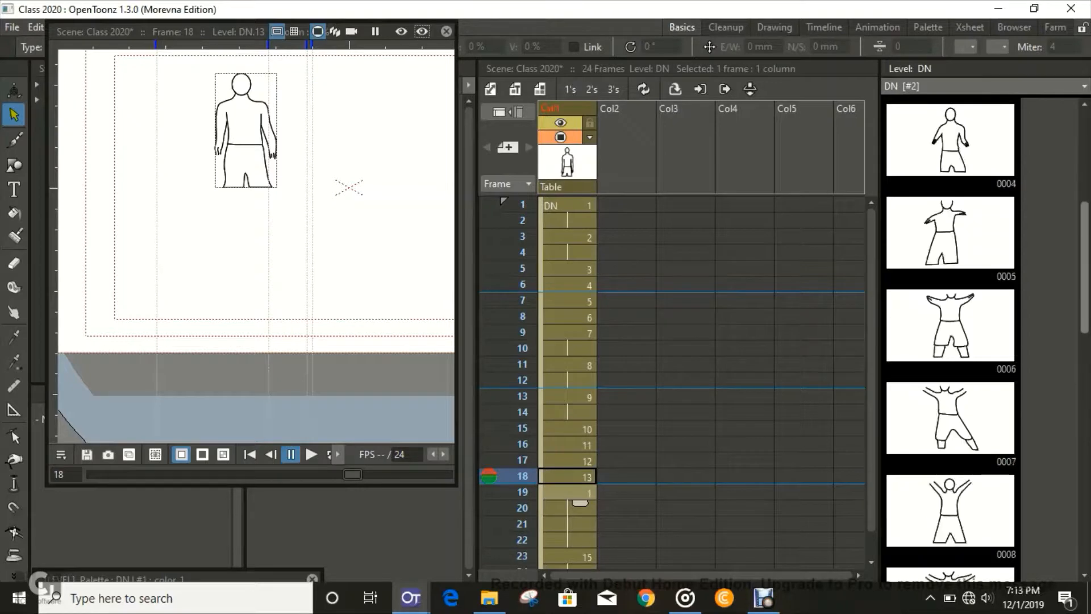
pyautogui.scroll(-3)
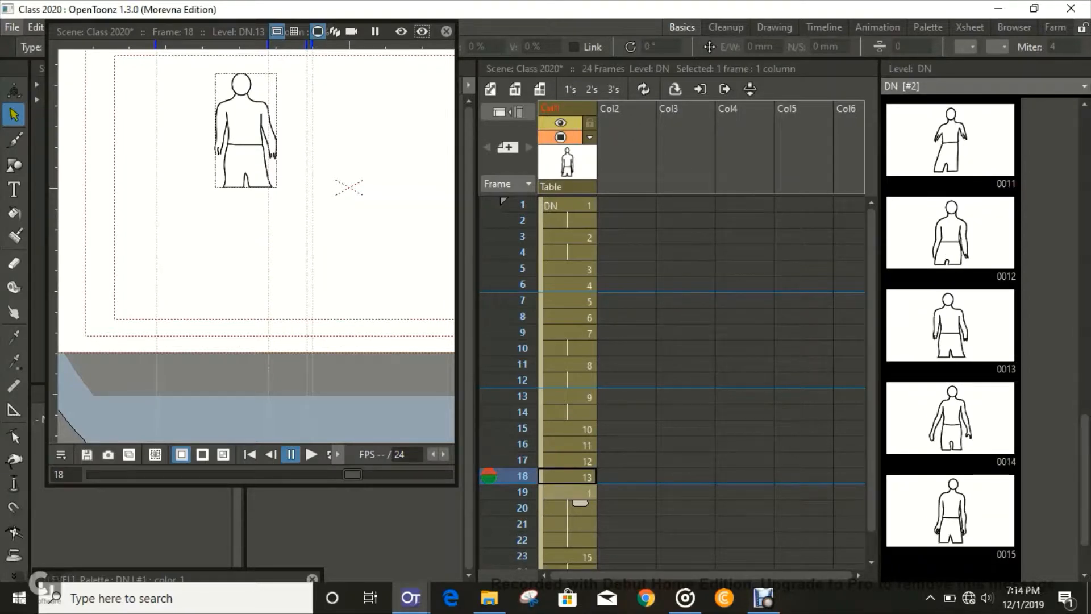
pyautogui.click(12, 26)
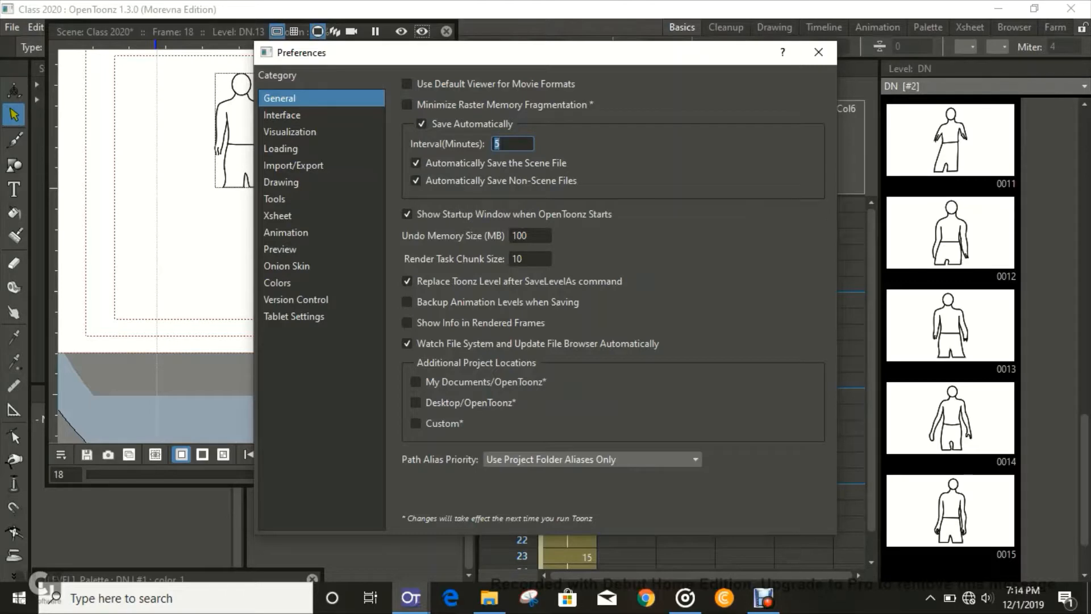
pyautogui.click(818, 53)
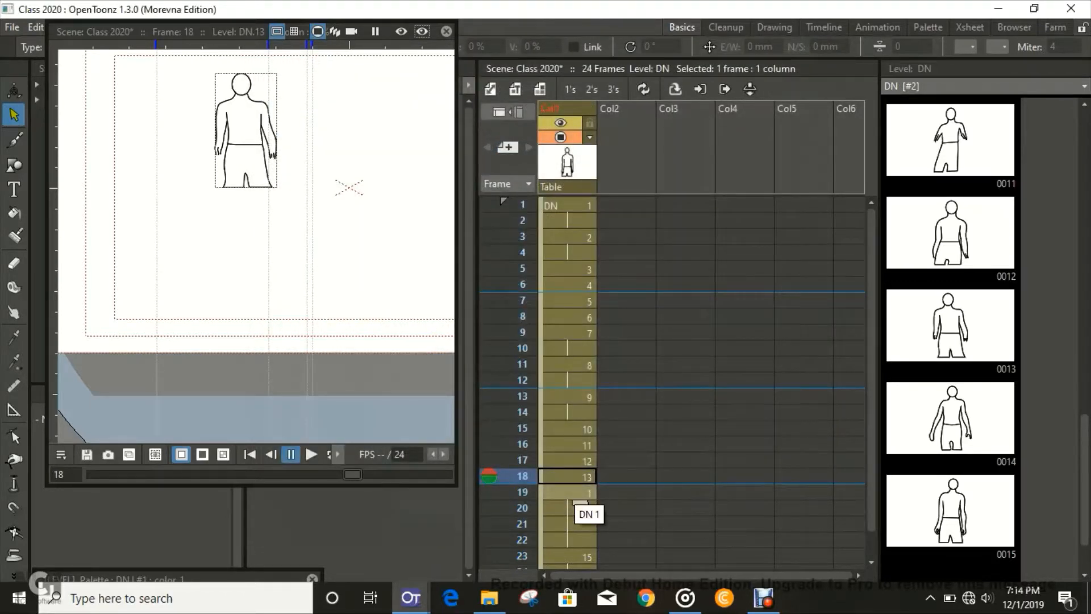
# - Place drawing 0014 at frame 19 and move drawing 15 from frame 23 up to frame 21
pyautogui.click(311, 453)
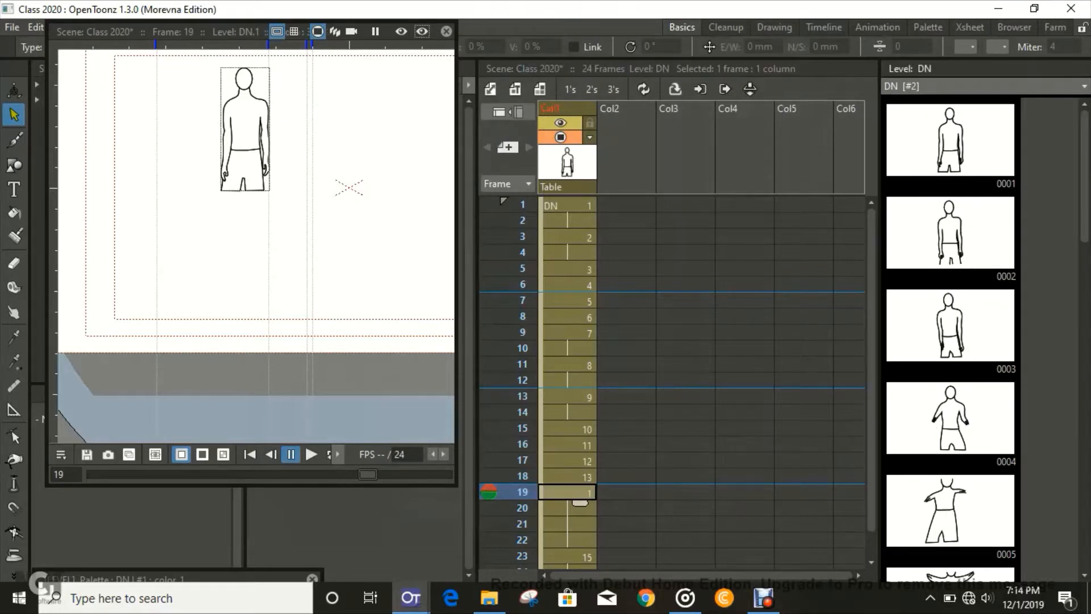
pyautogui.scroll(-3)
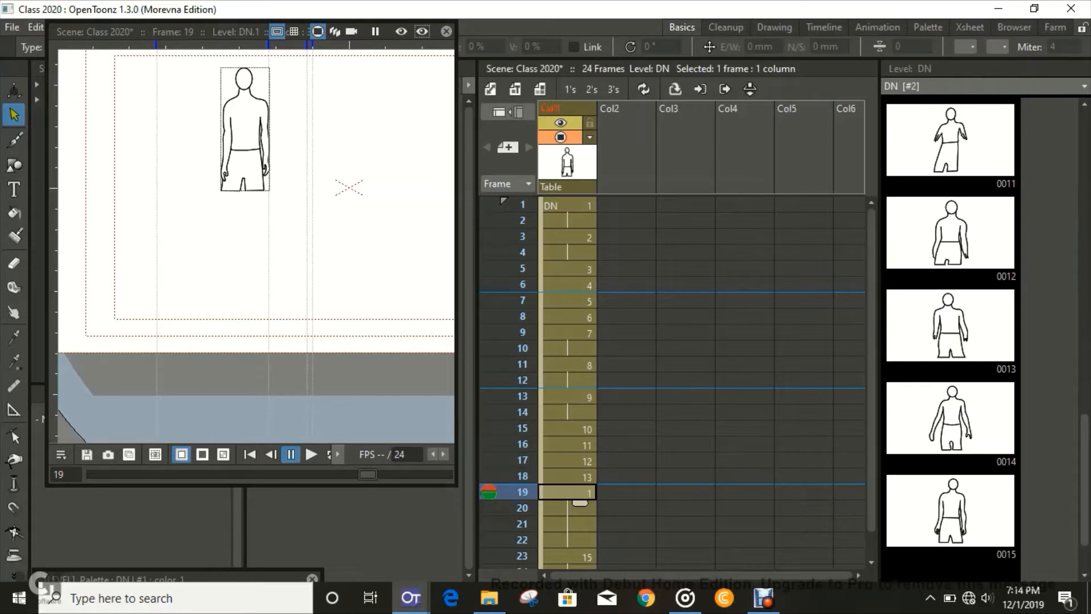
pyautogui.click(567, 492)
pyautogui.write('4')
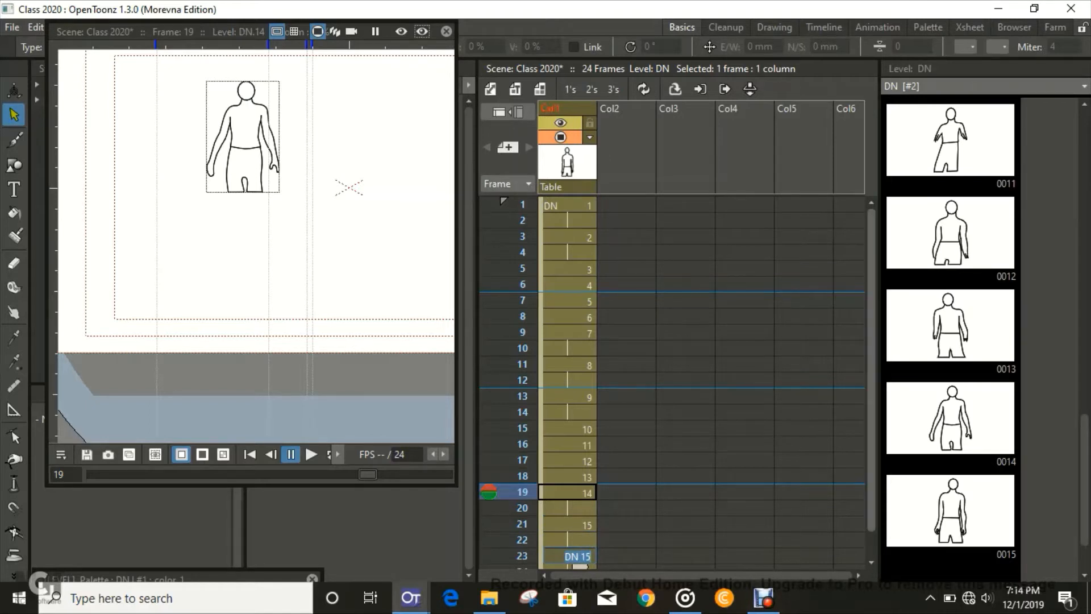
pyautogui.scroll(-3)
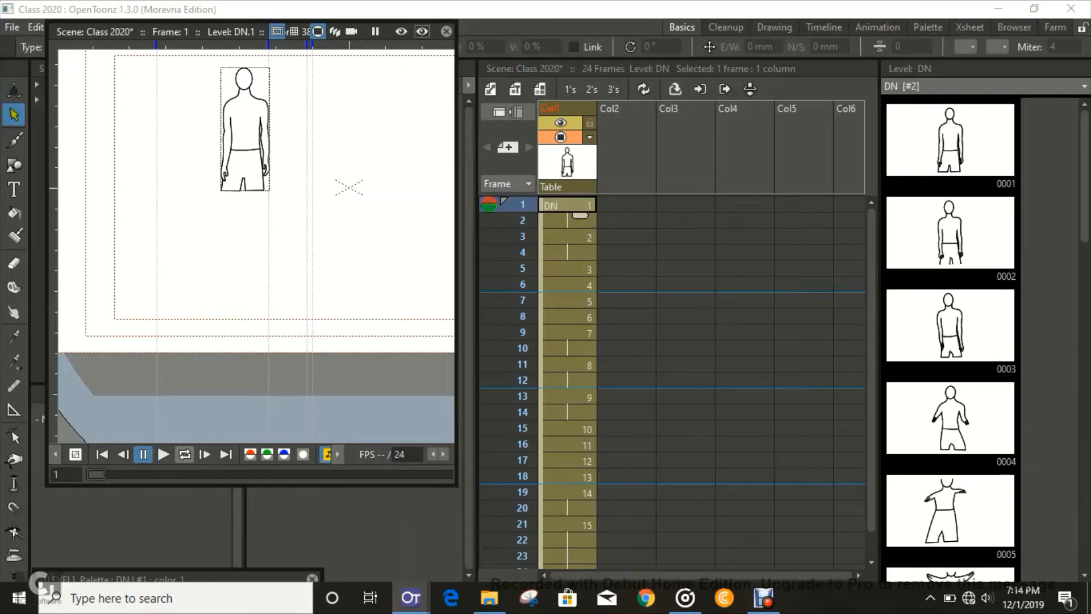
pyautogui.moveTo(184, 453)
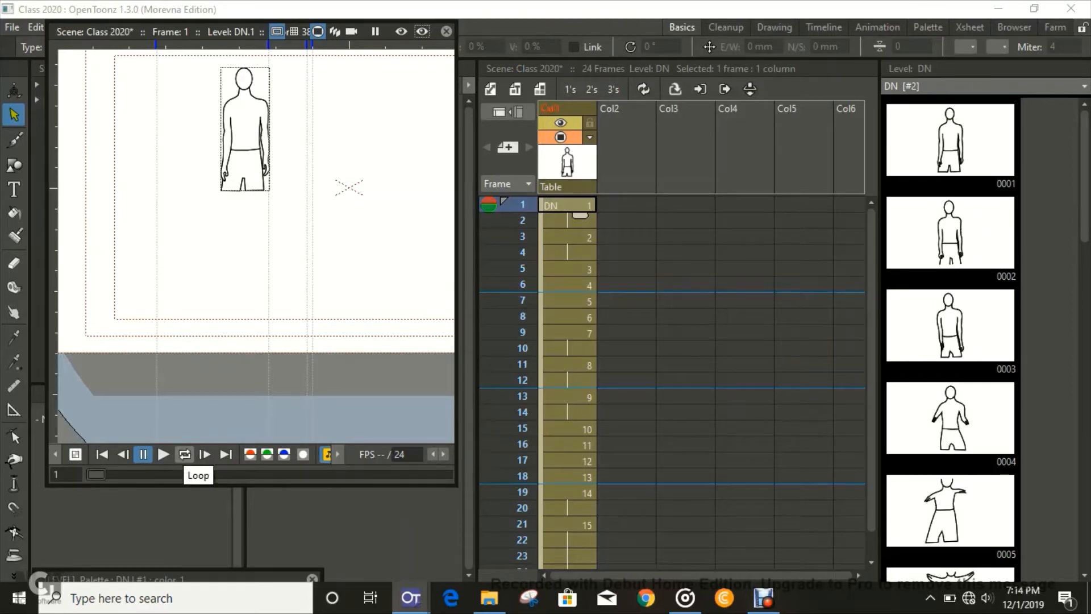
# - Enable the viewer's Loop toggle and start playback so the DN animation repeats at 24 fps
pyautogui.click(163, 454)
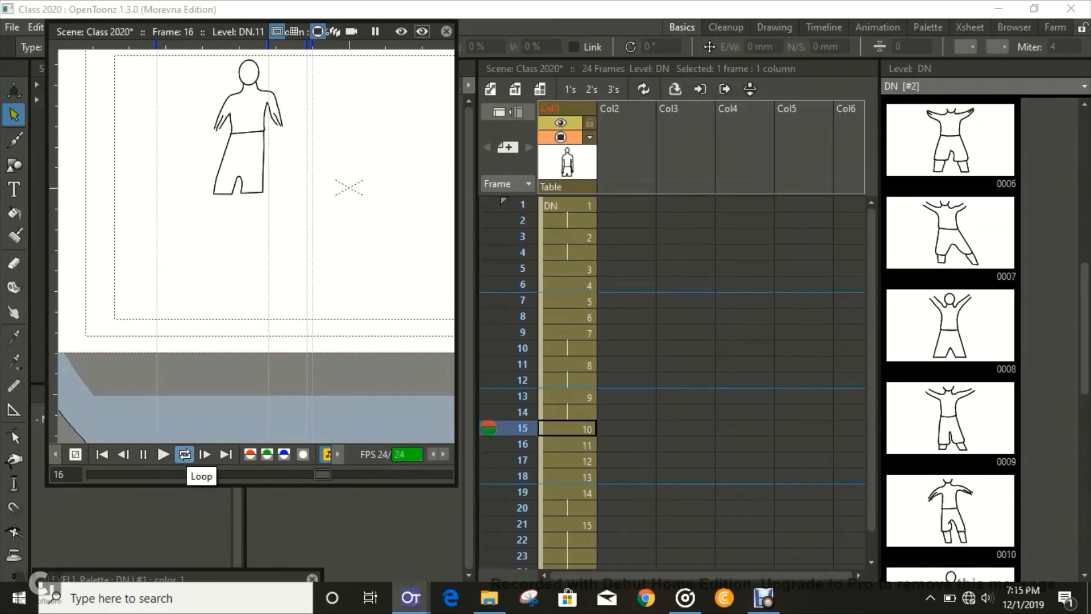
pyautogui.click(205, 453)
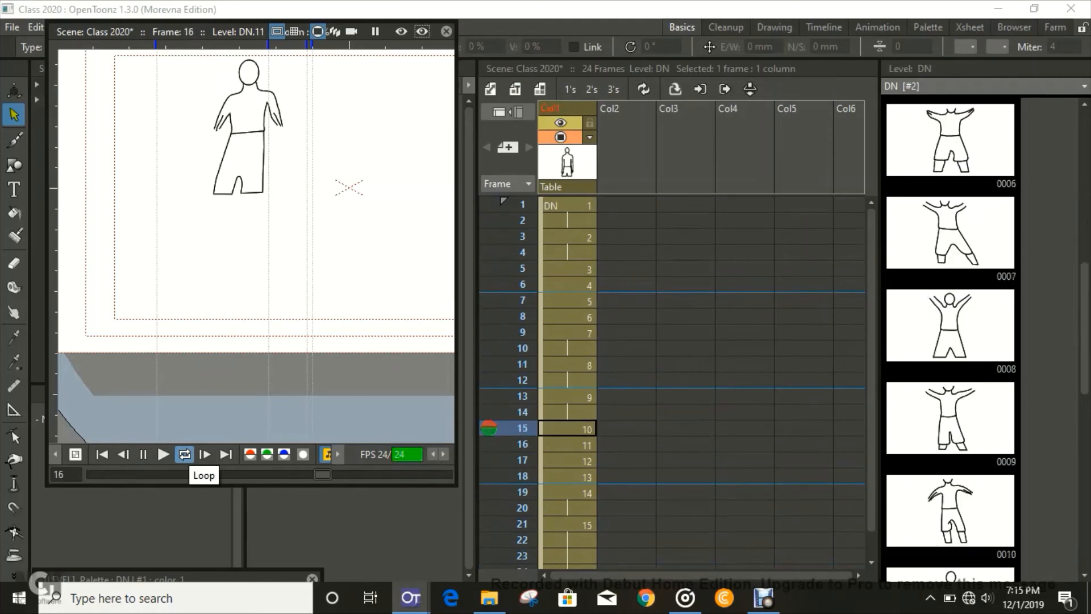
pyautogui.click(204, 454)
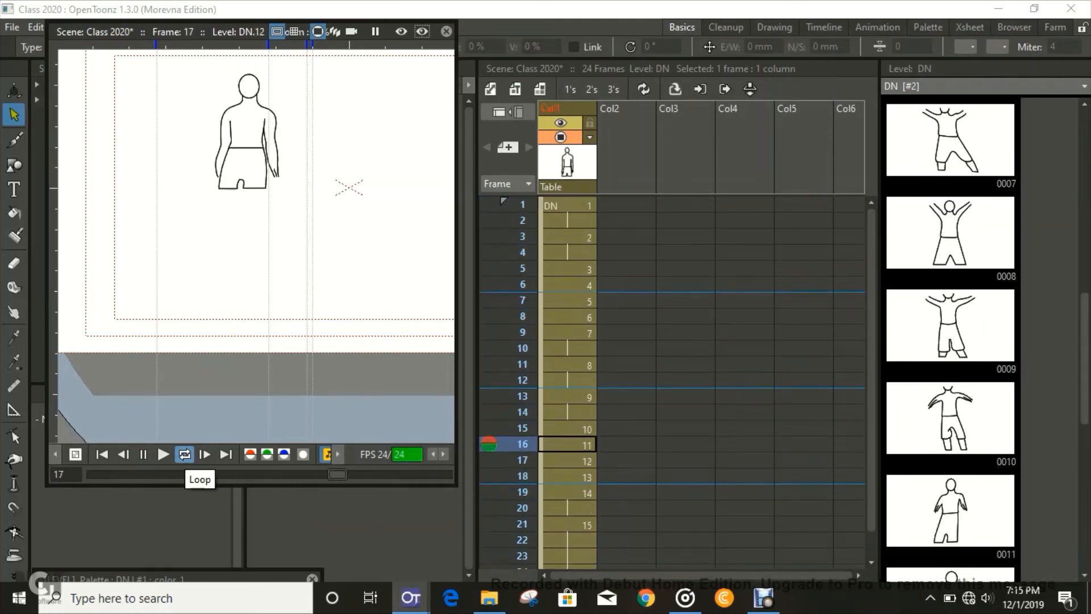
pyautogui.click(123, 455)
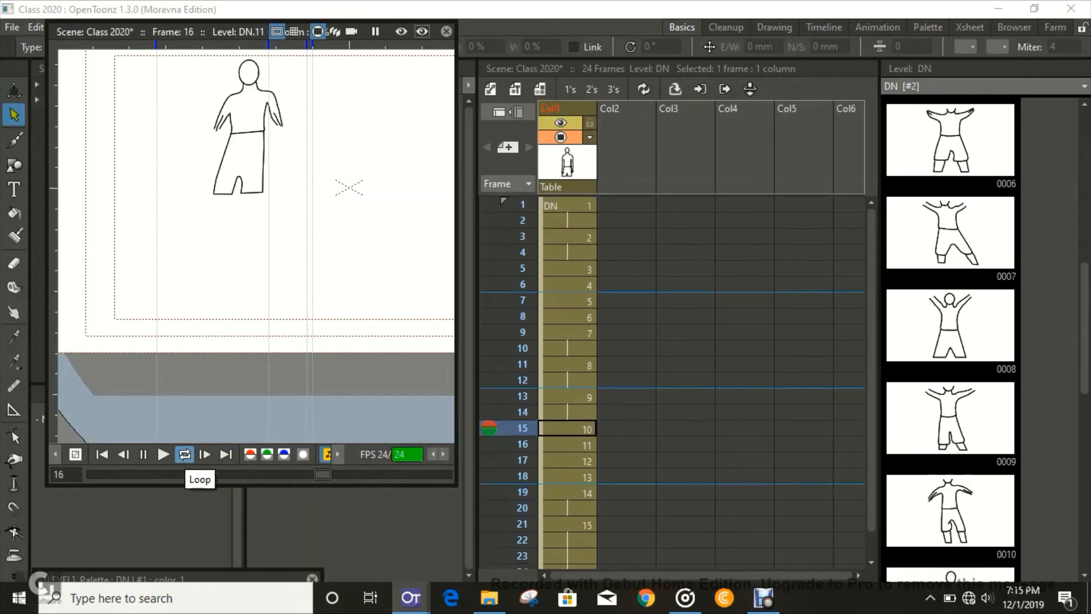